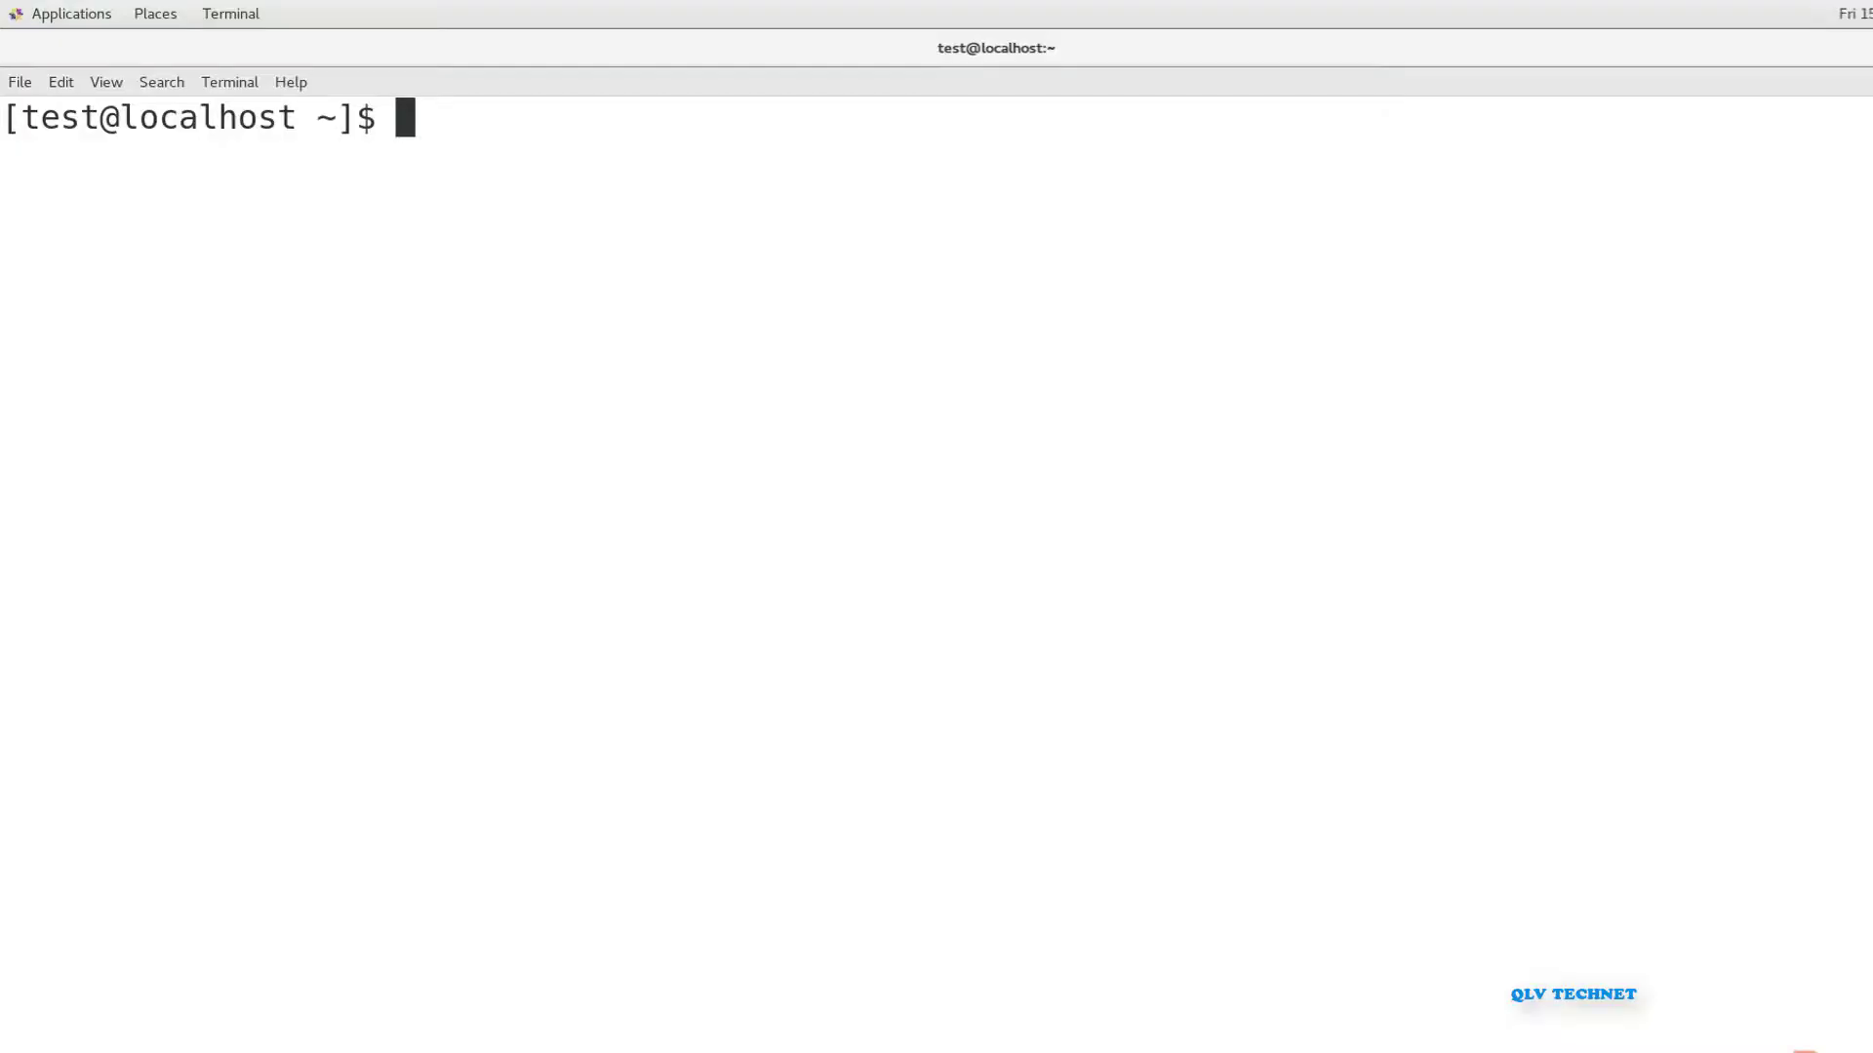
pyautogui.moveTo(1227, 437)
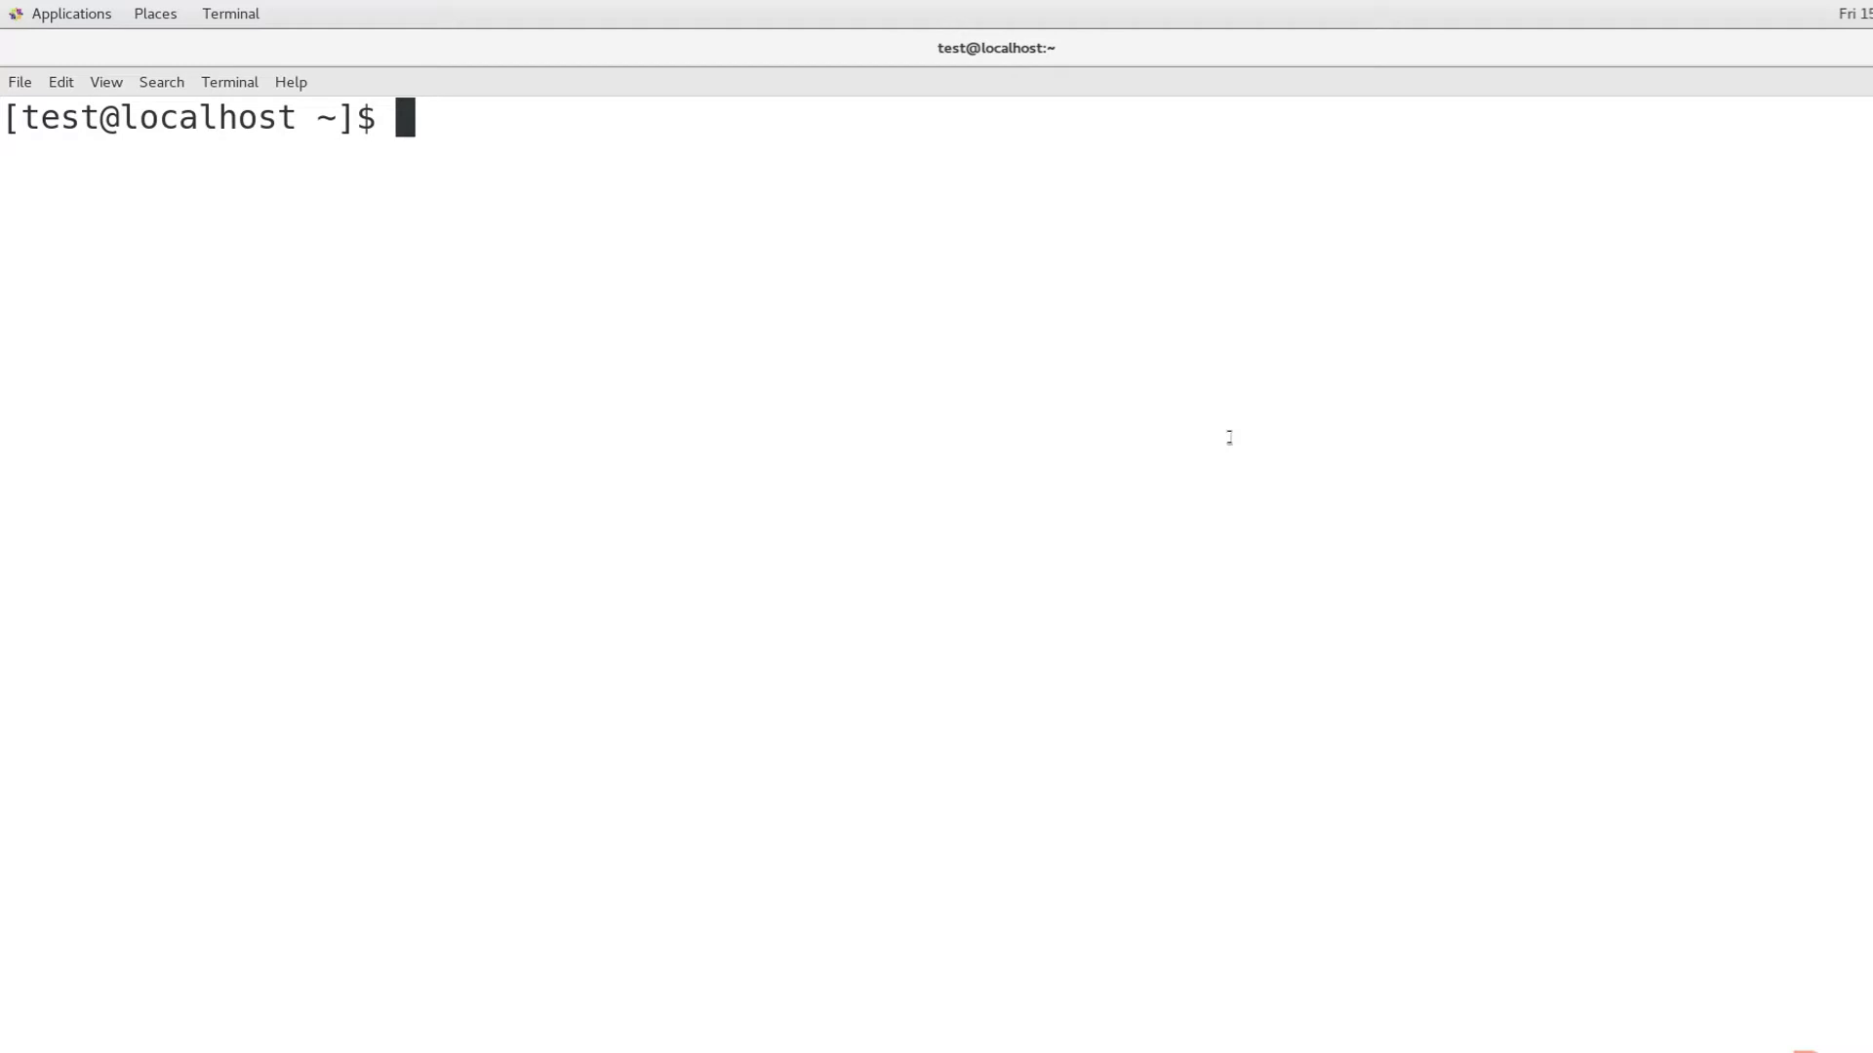
# Change into the /etc/pam.d PAM configuration directory.
pyautogui.write('cd /e')
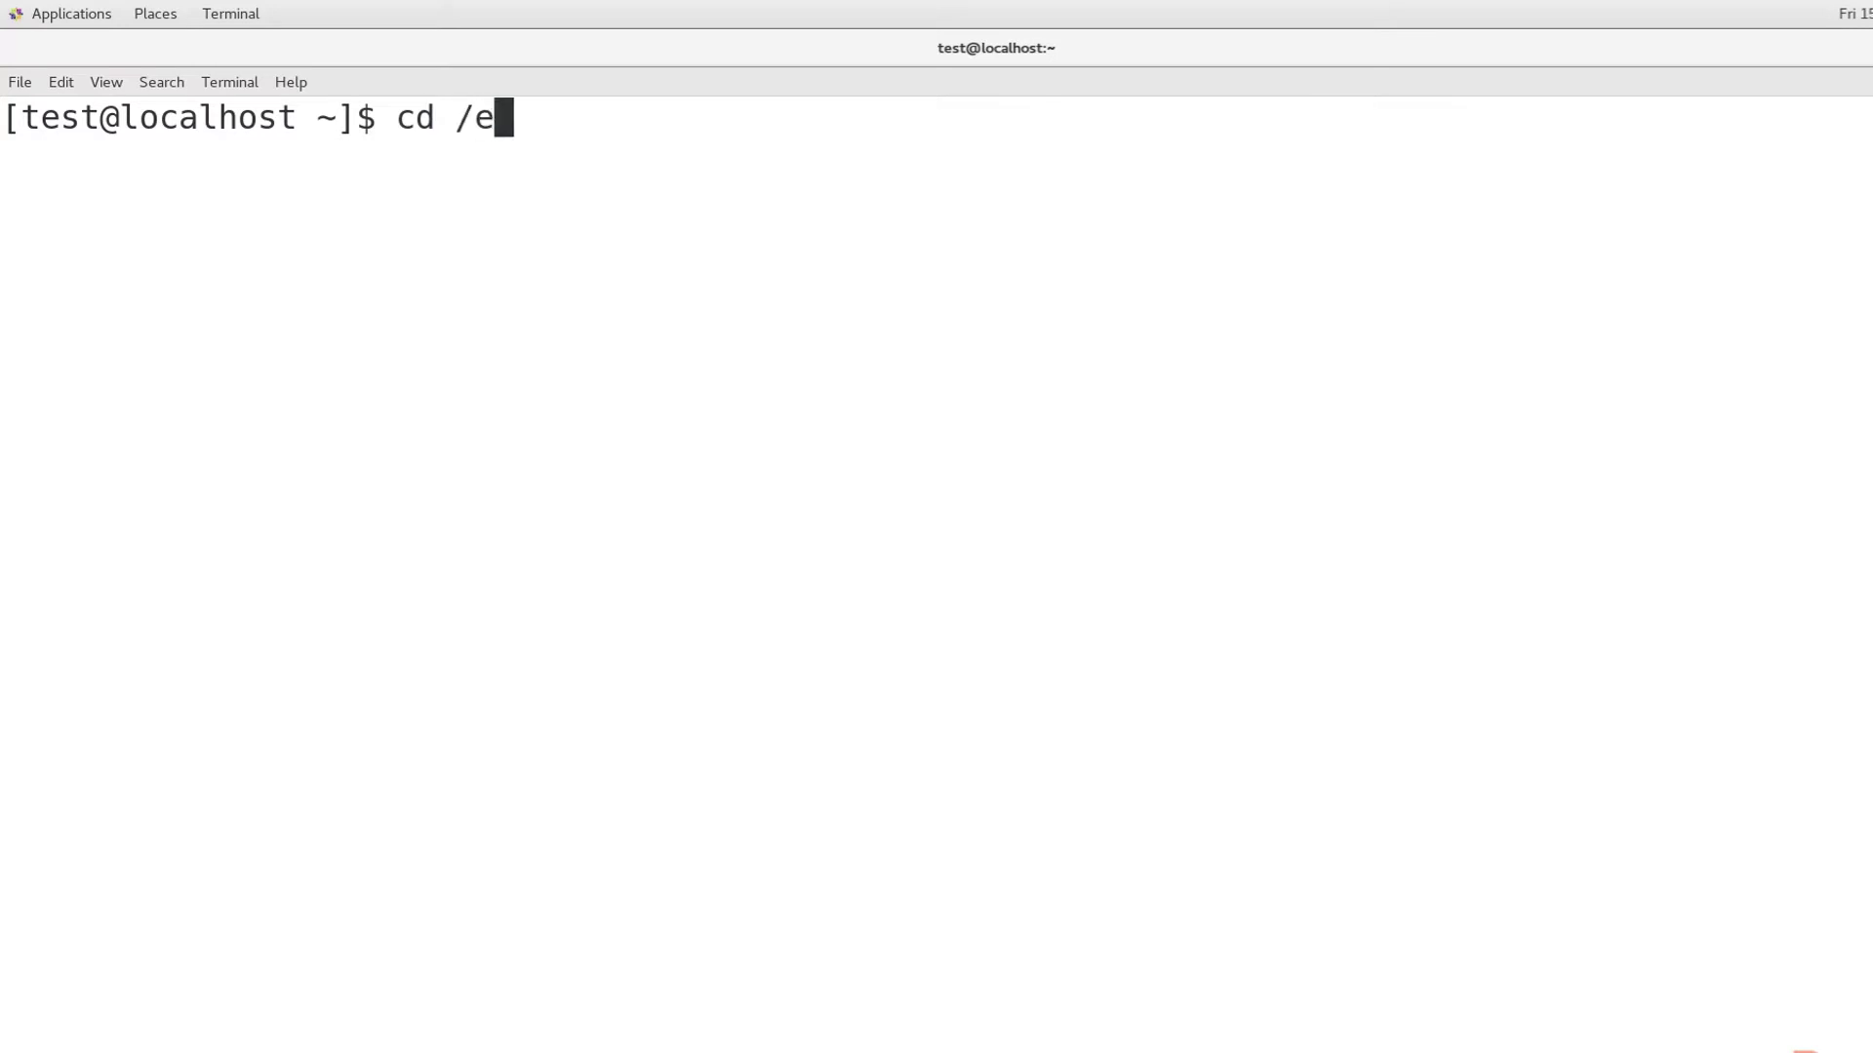
pyautogui.write('tc/pam.d')
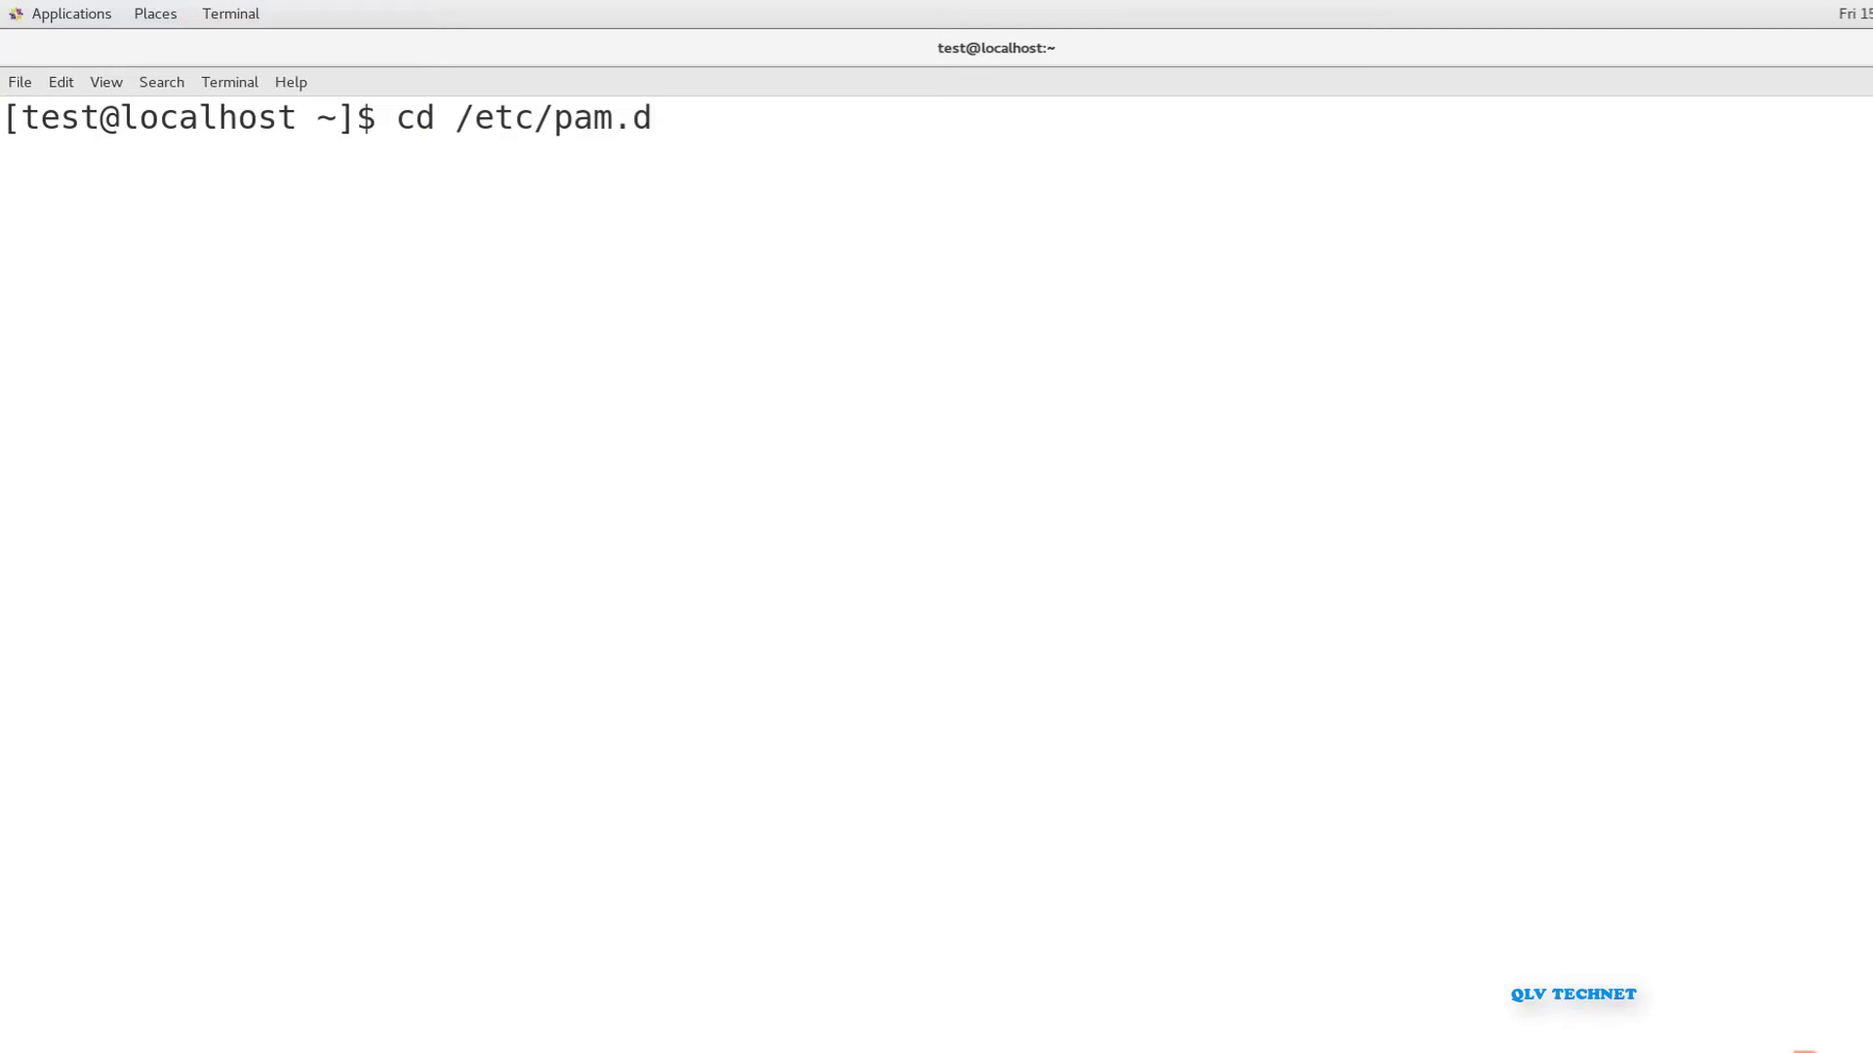
pyautogui.press('Return')
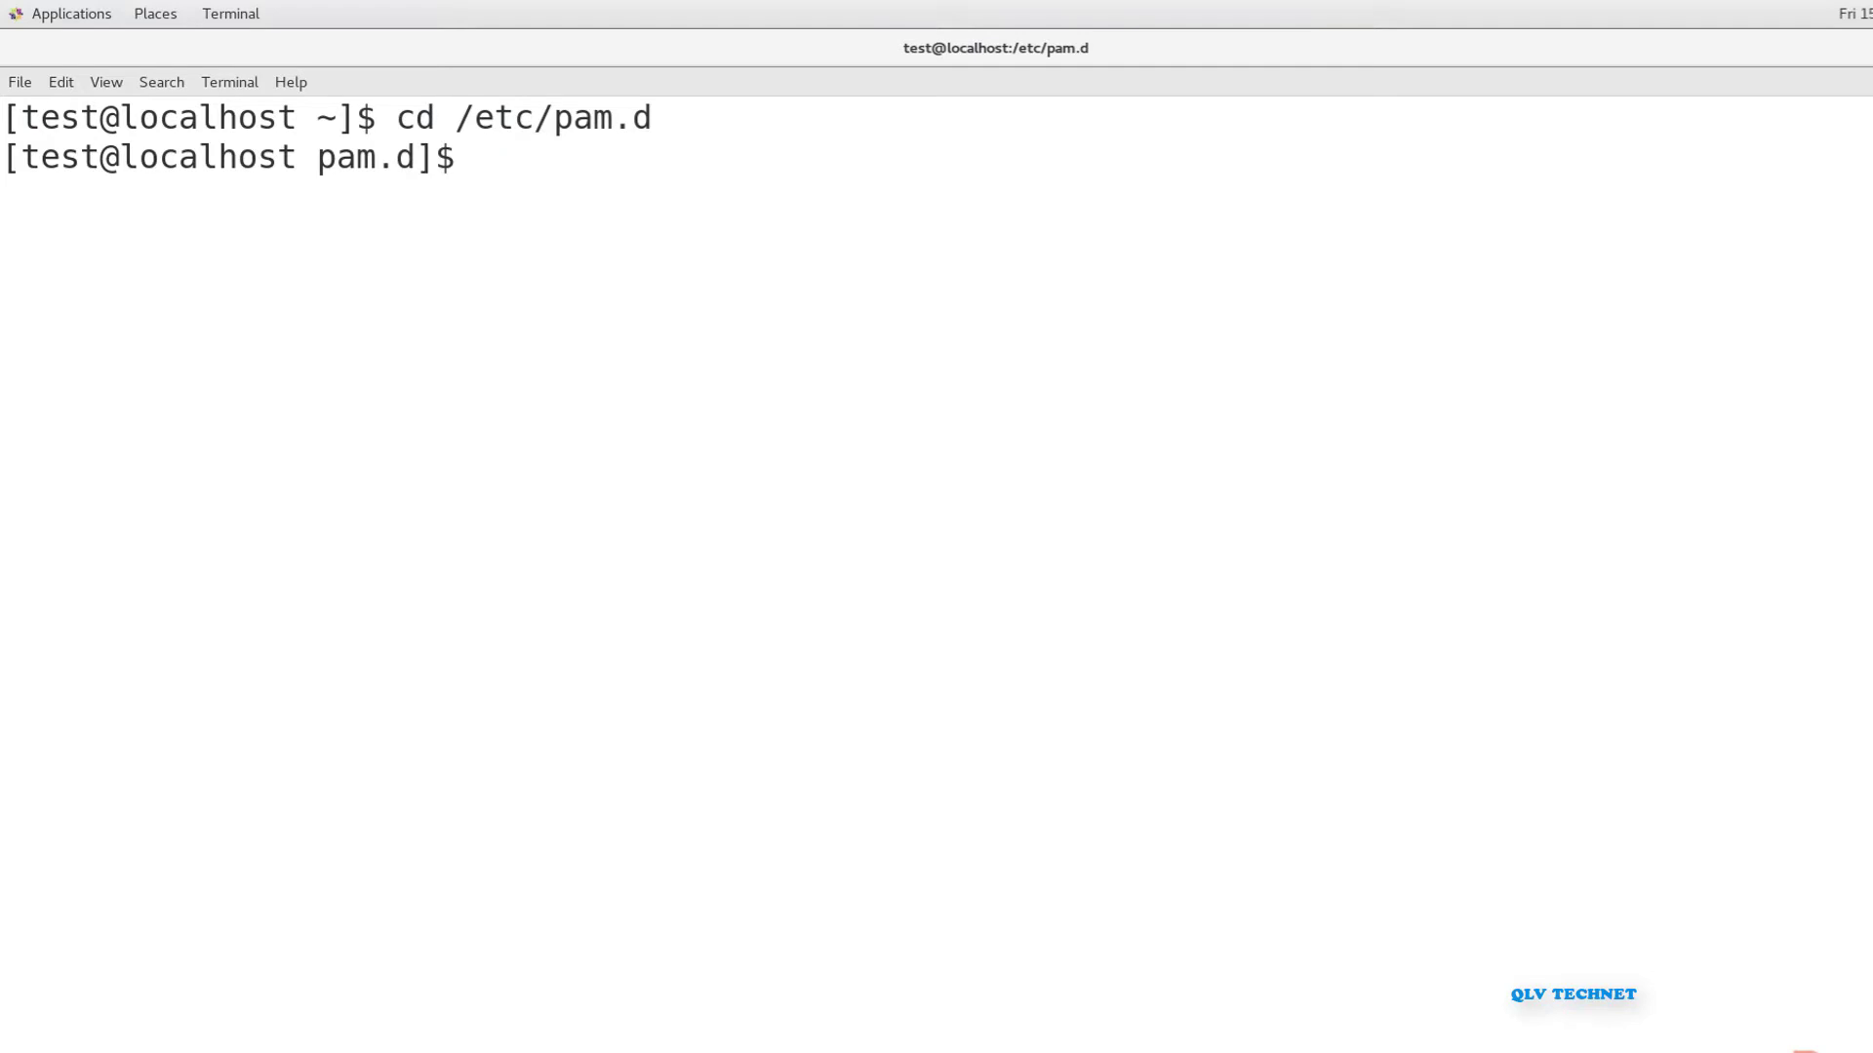
# Search all PAM files for 'pwquality' with grep, listing four files loading pam_pwquality.so.
pyautogui.click(484, 156)
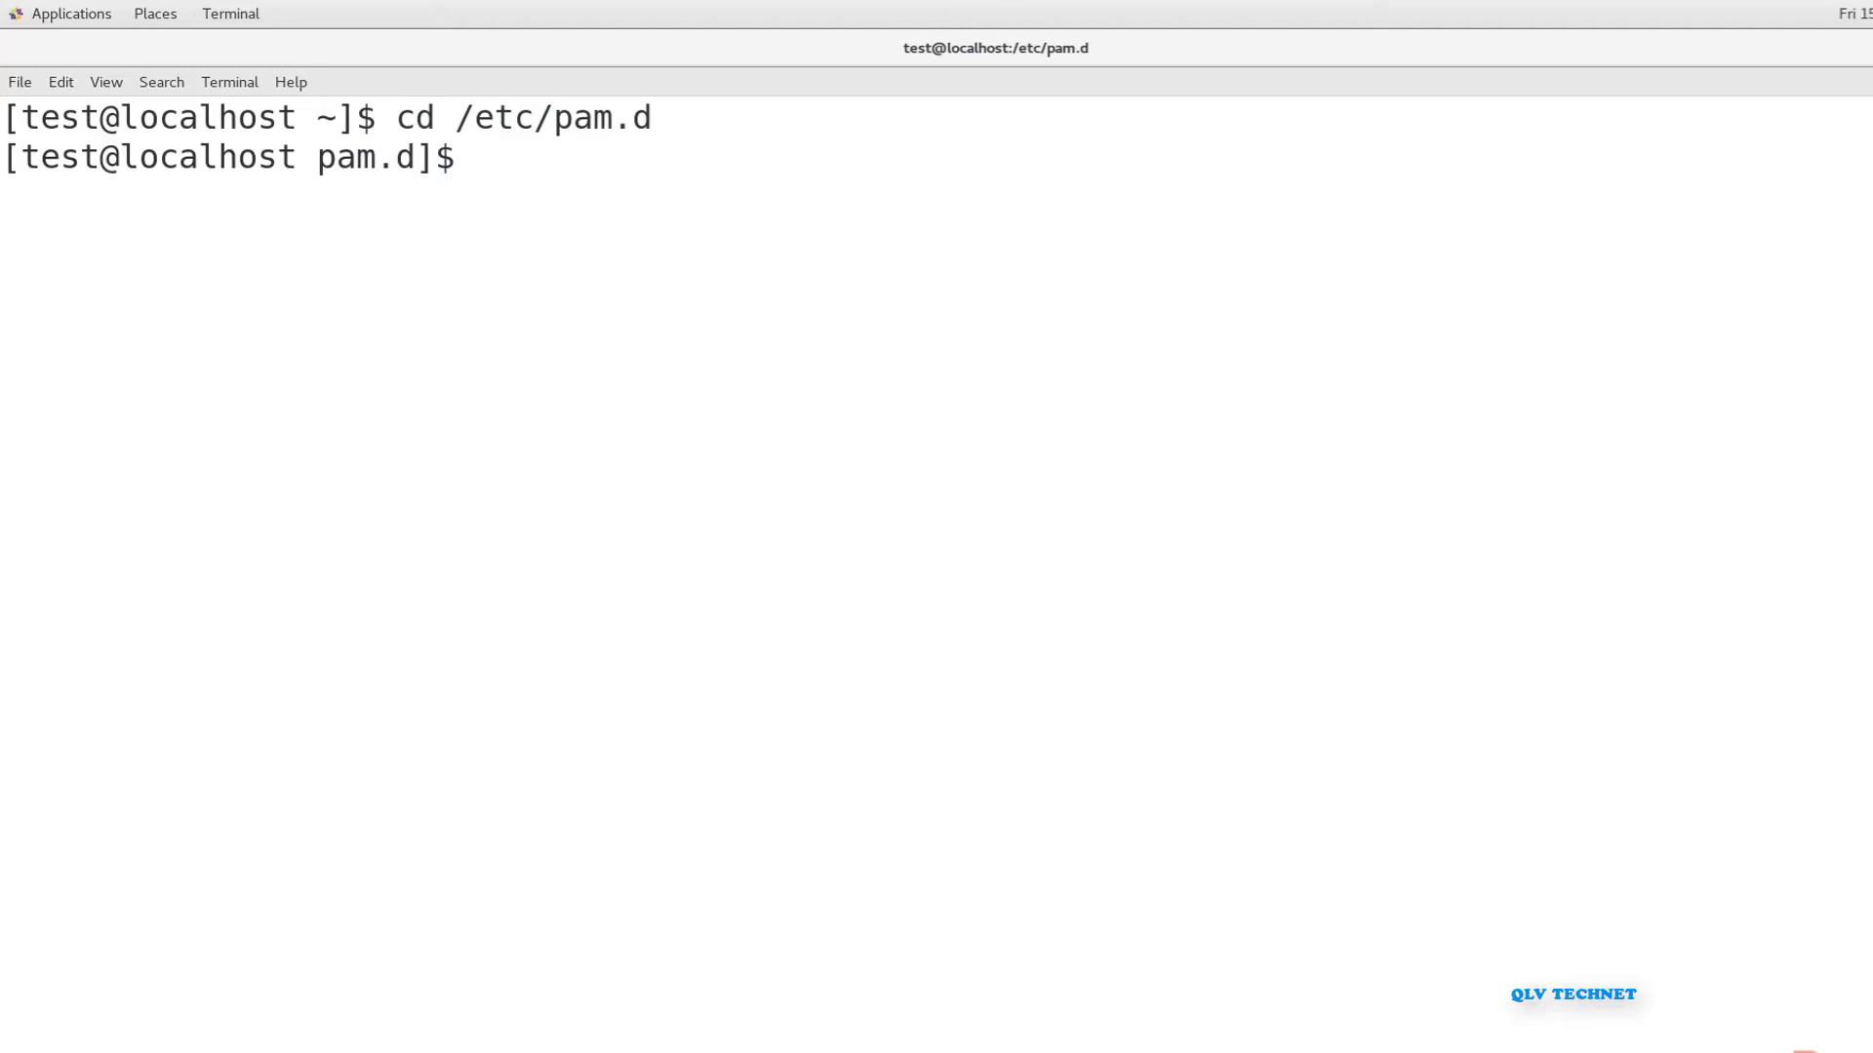
pyautogui.write("grep '")
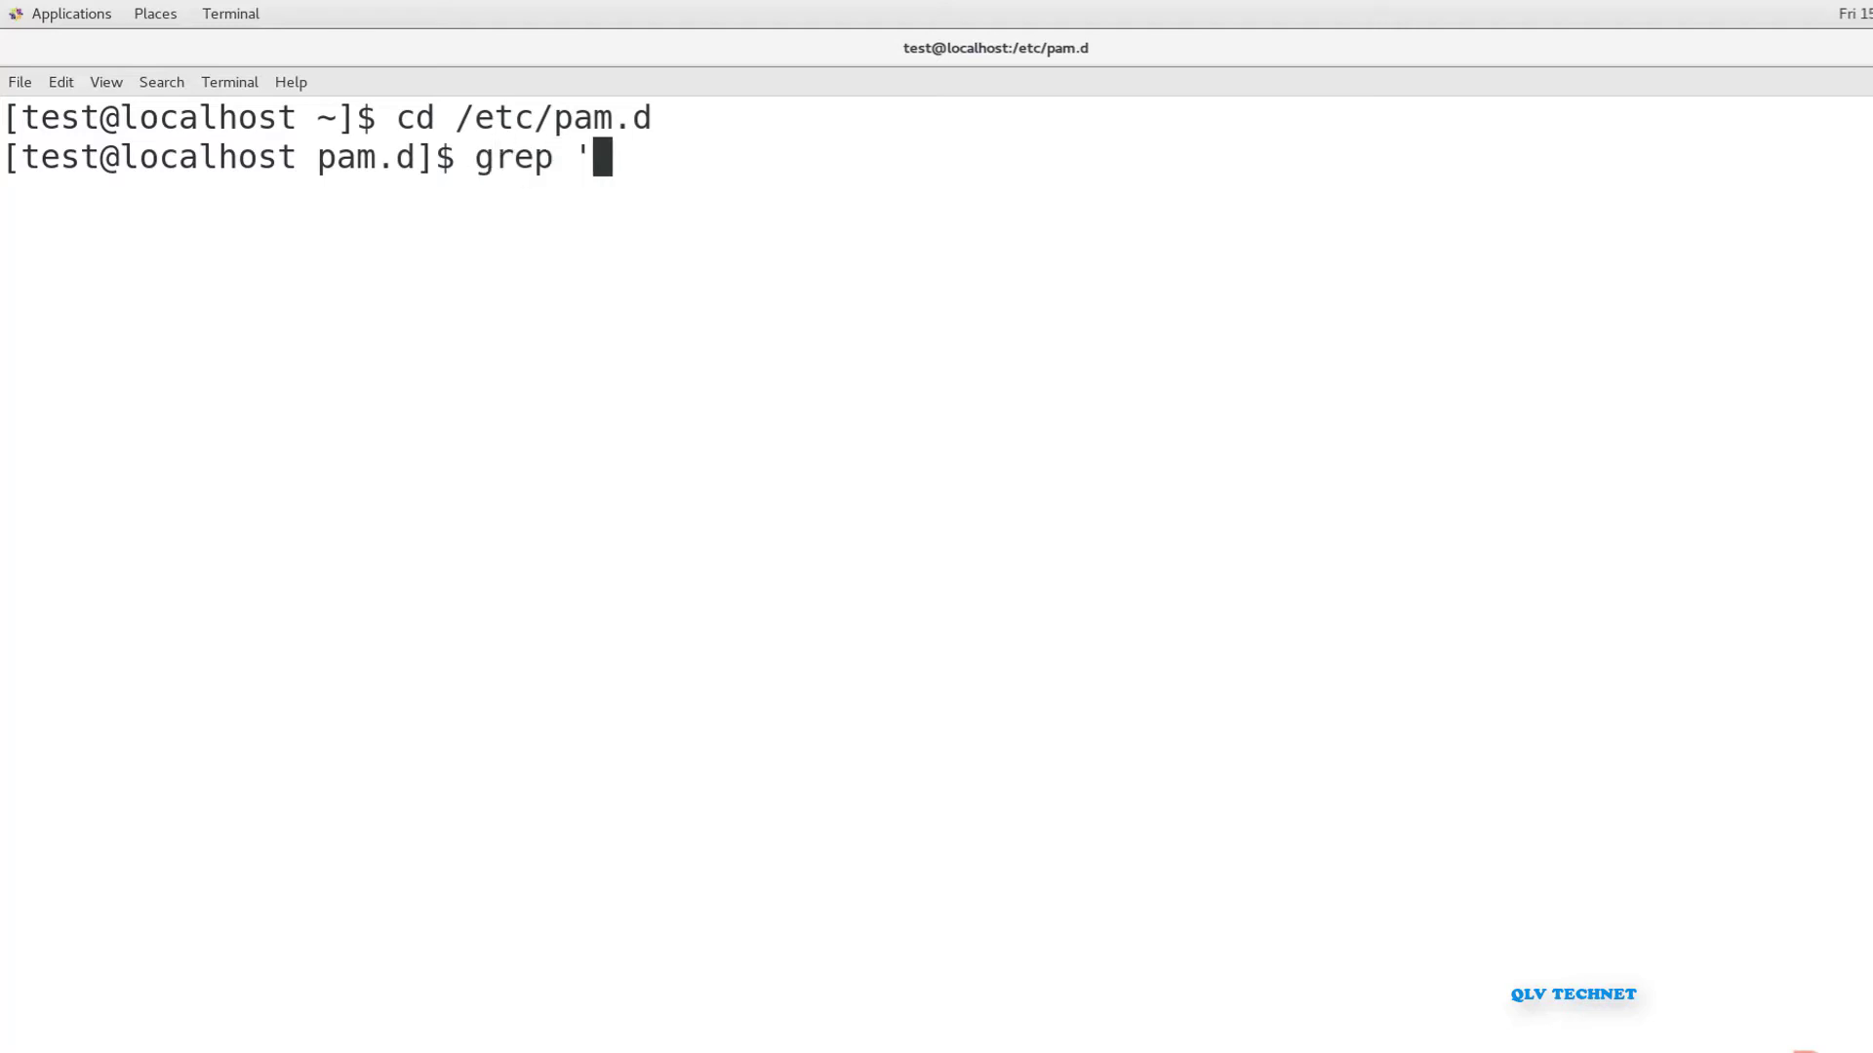
pyautogui.write("pwquality' *")
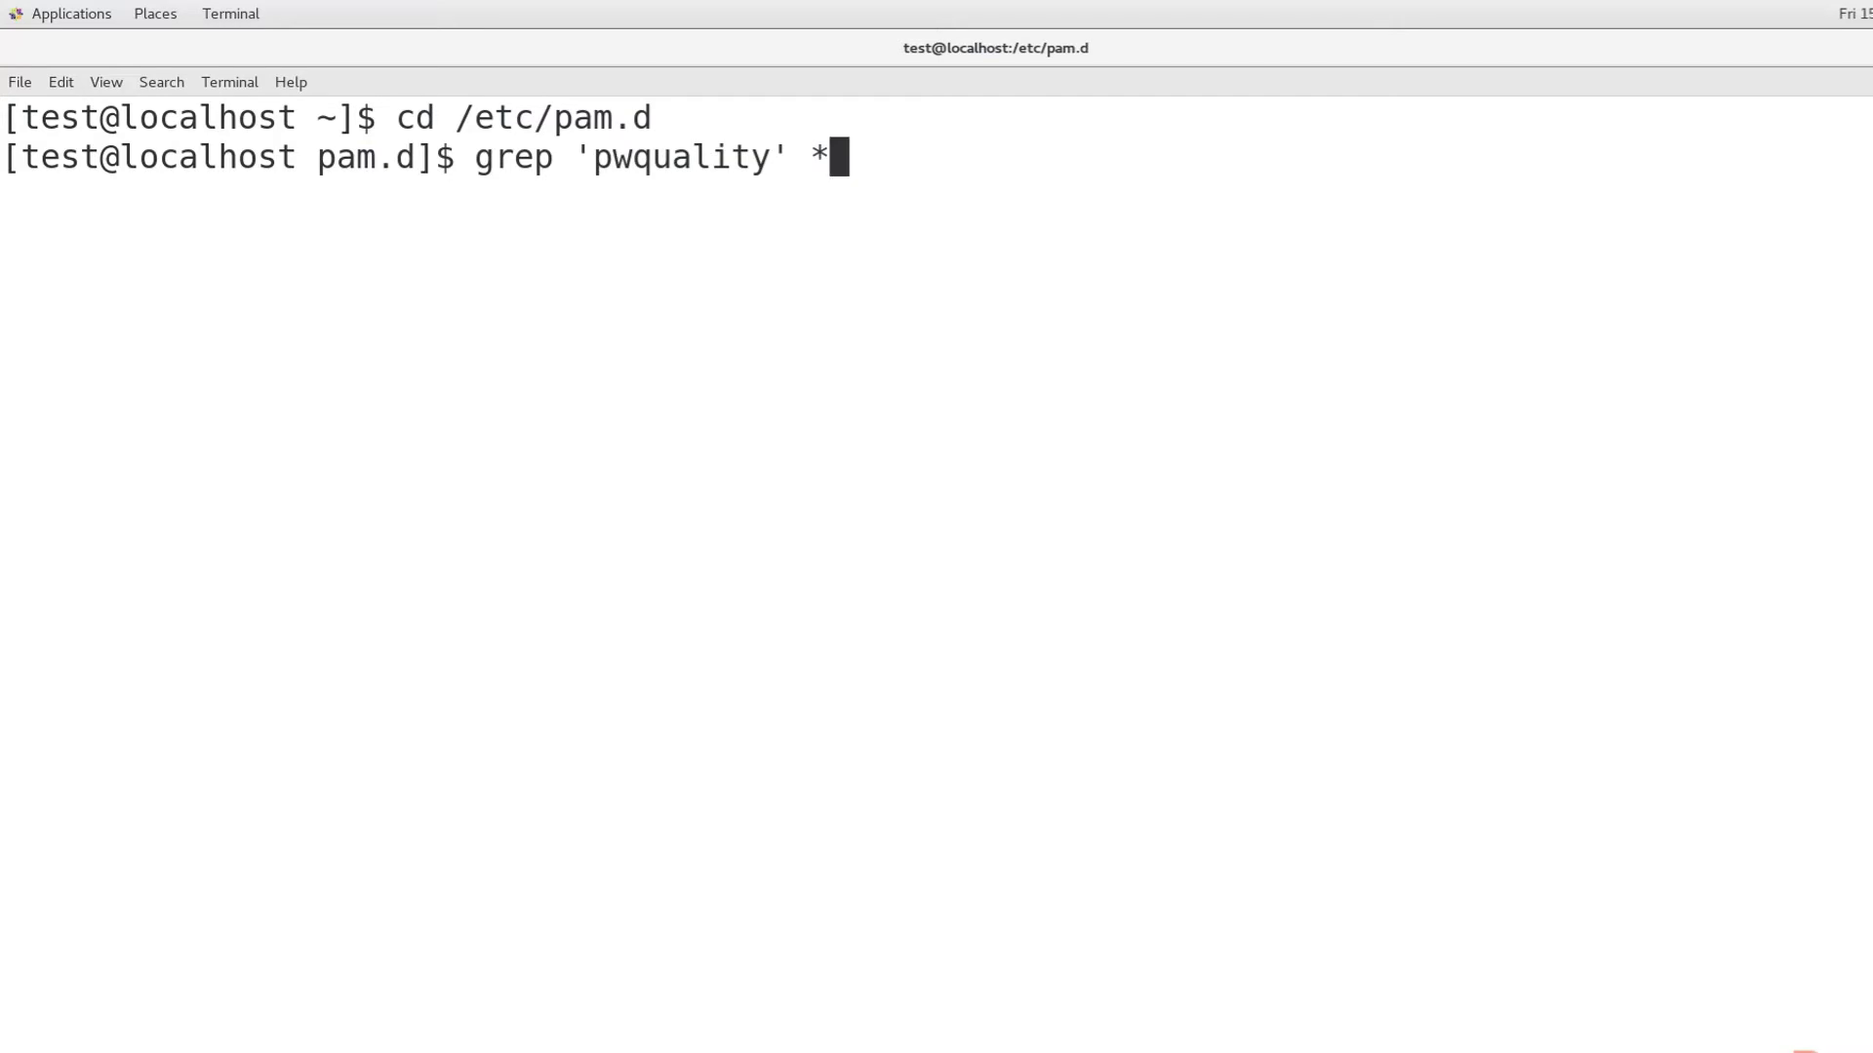
pyautogui.press('Return')
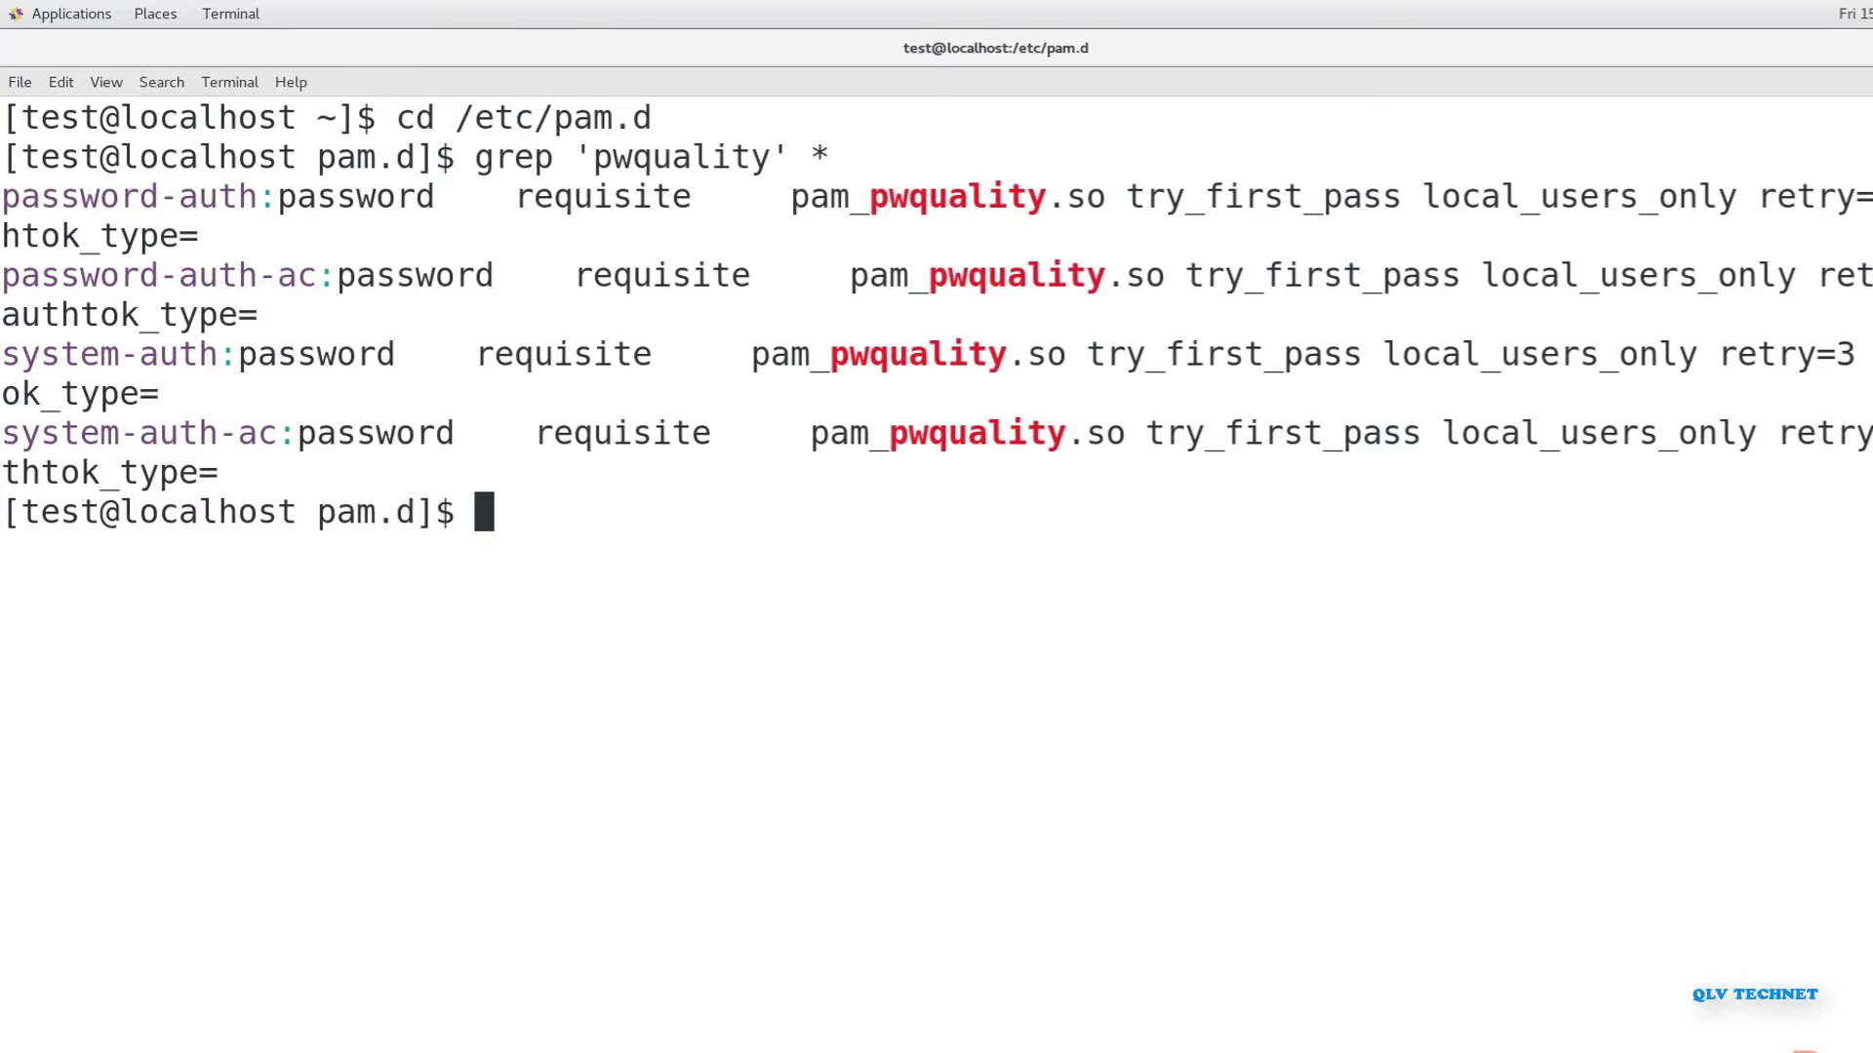
# Move into /etc/security and look at pwquality.conf in vi as root.
pyautogui.write('cd /etc/security')
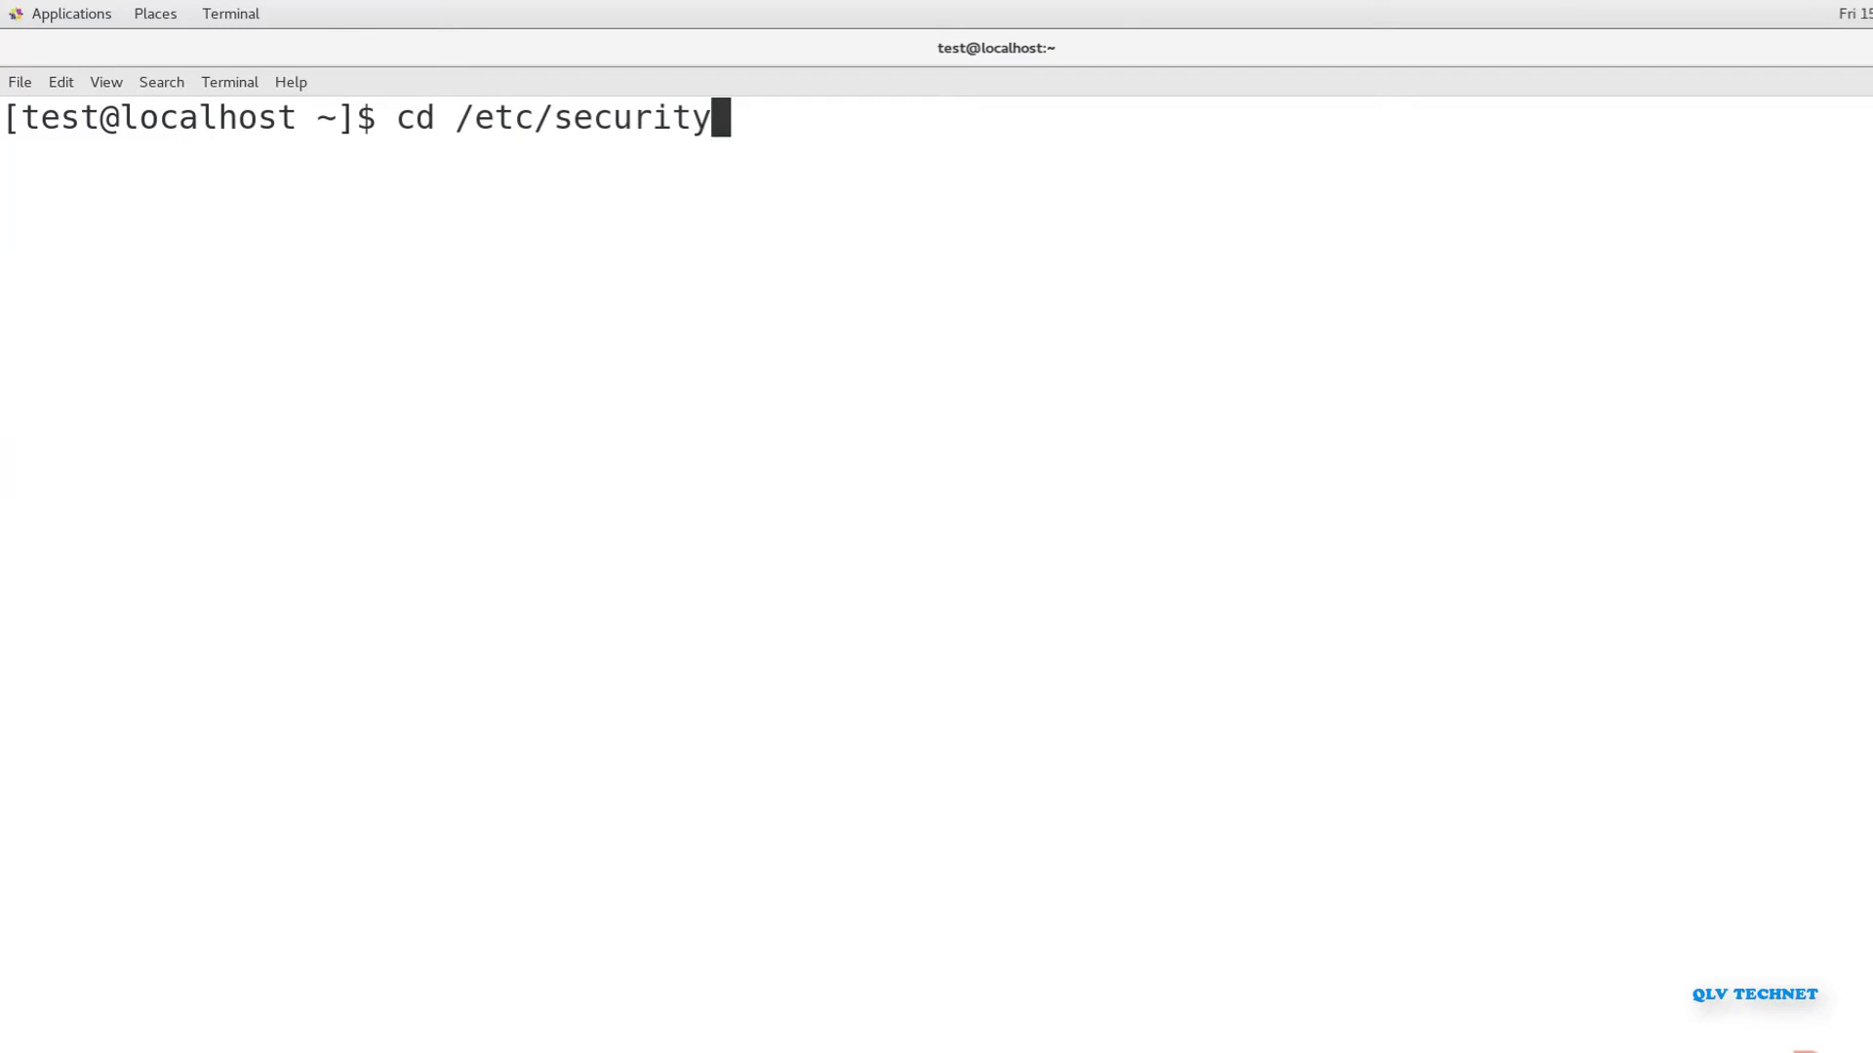
pyautogui.press('Return')
pyautogui.write('vi pw')
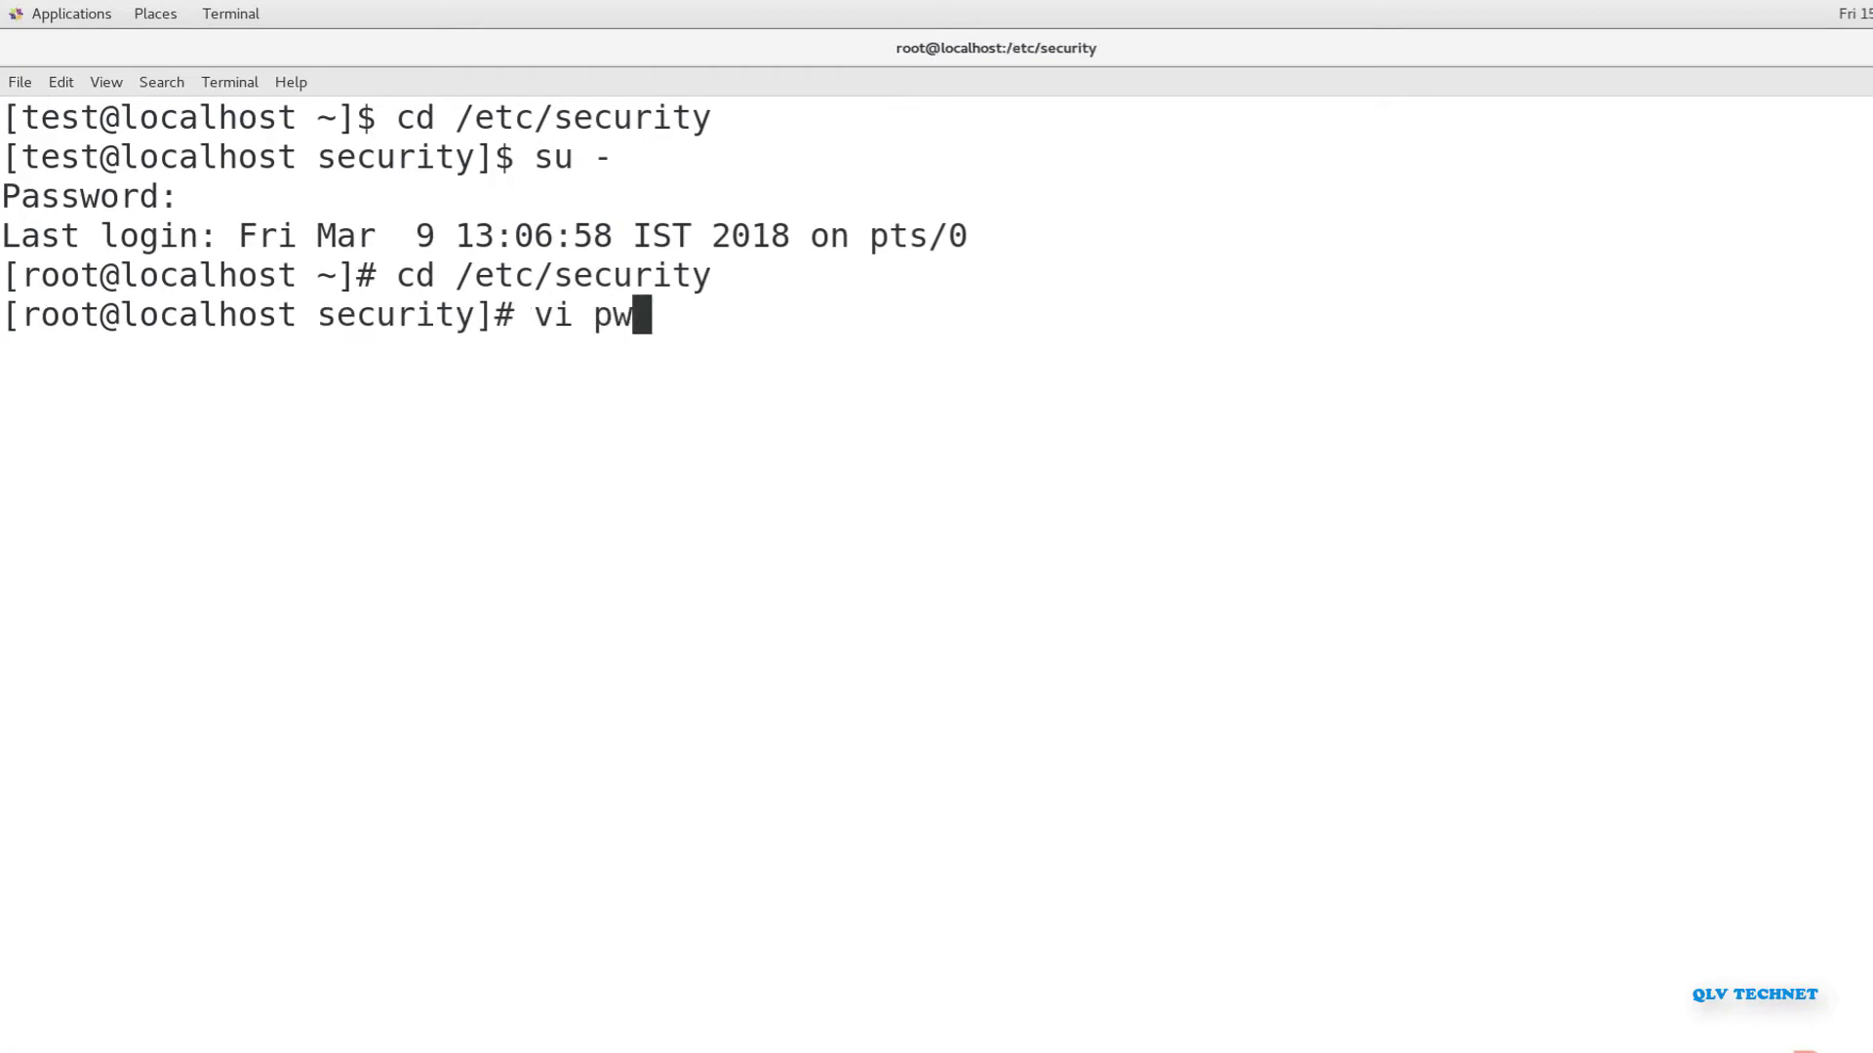
pyautogui.write('quality.conf')
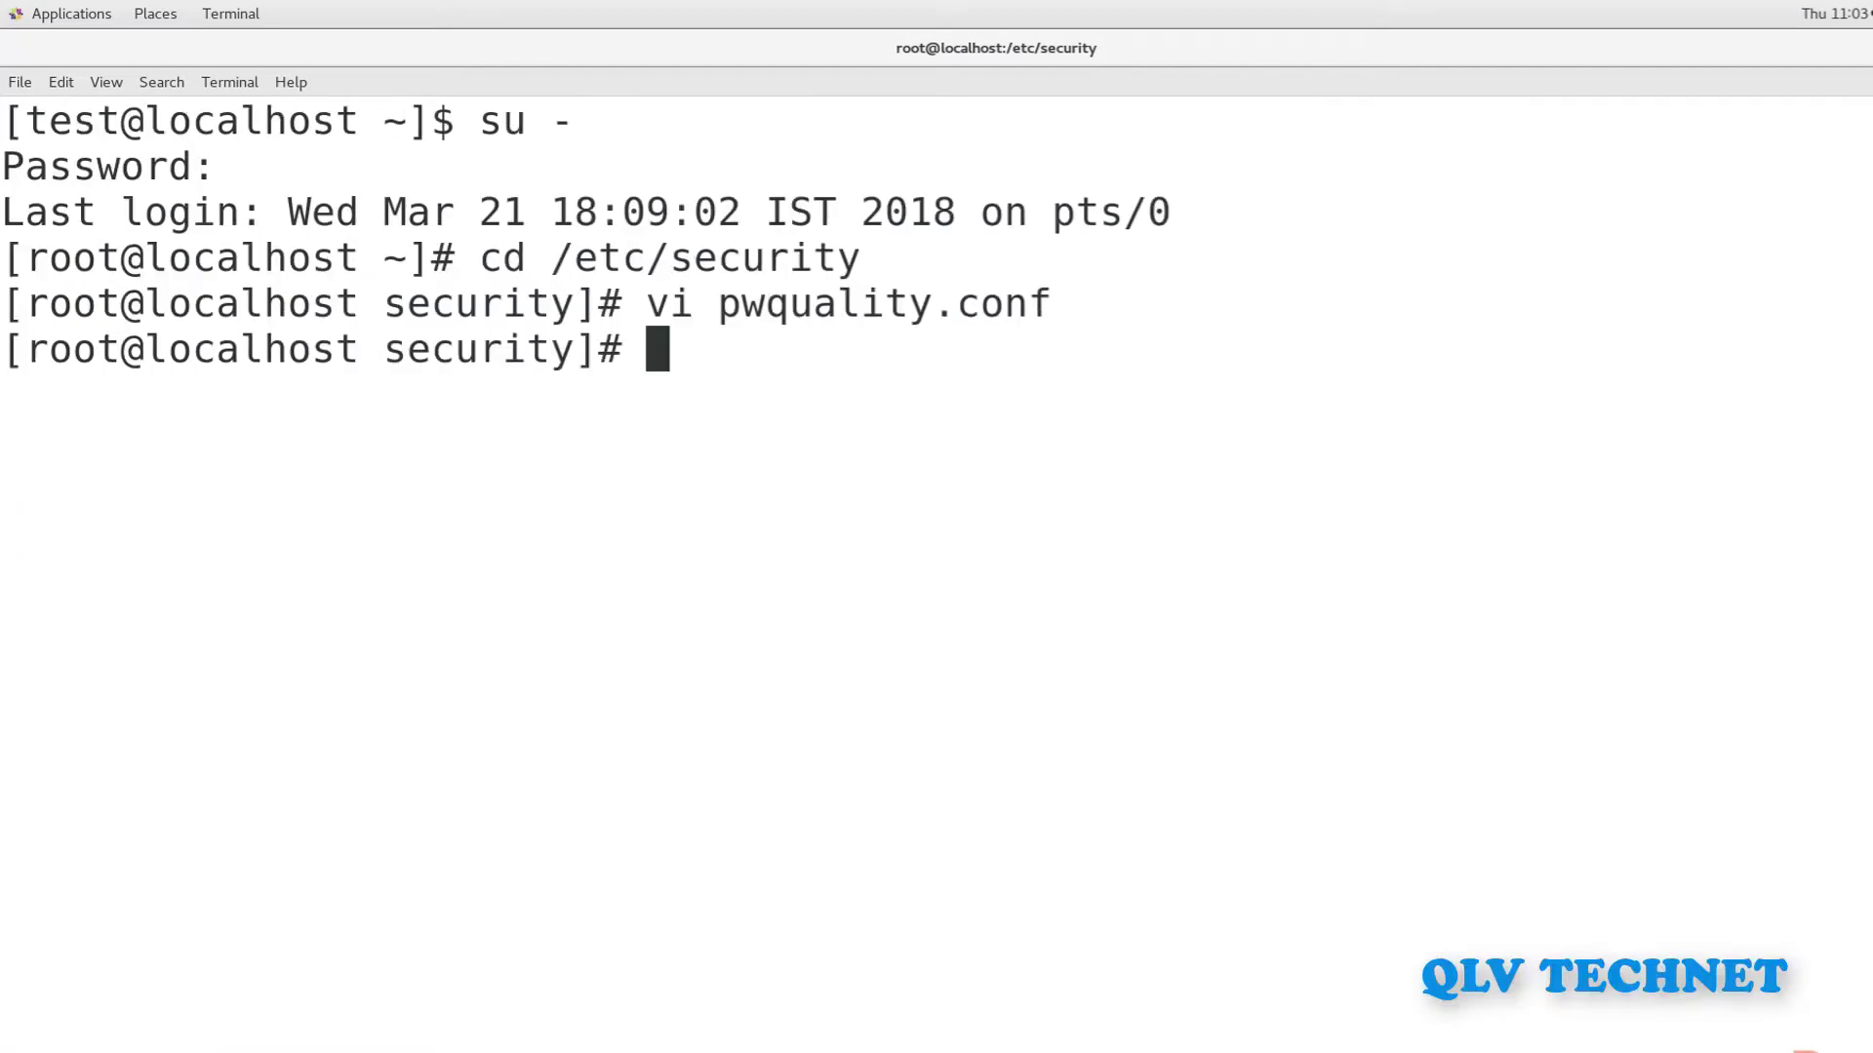
# Return home and exit the root shell back to user test.
pyautogui.write('cd ~')
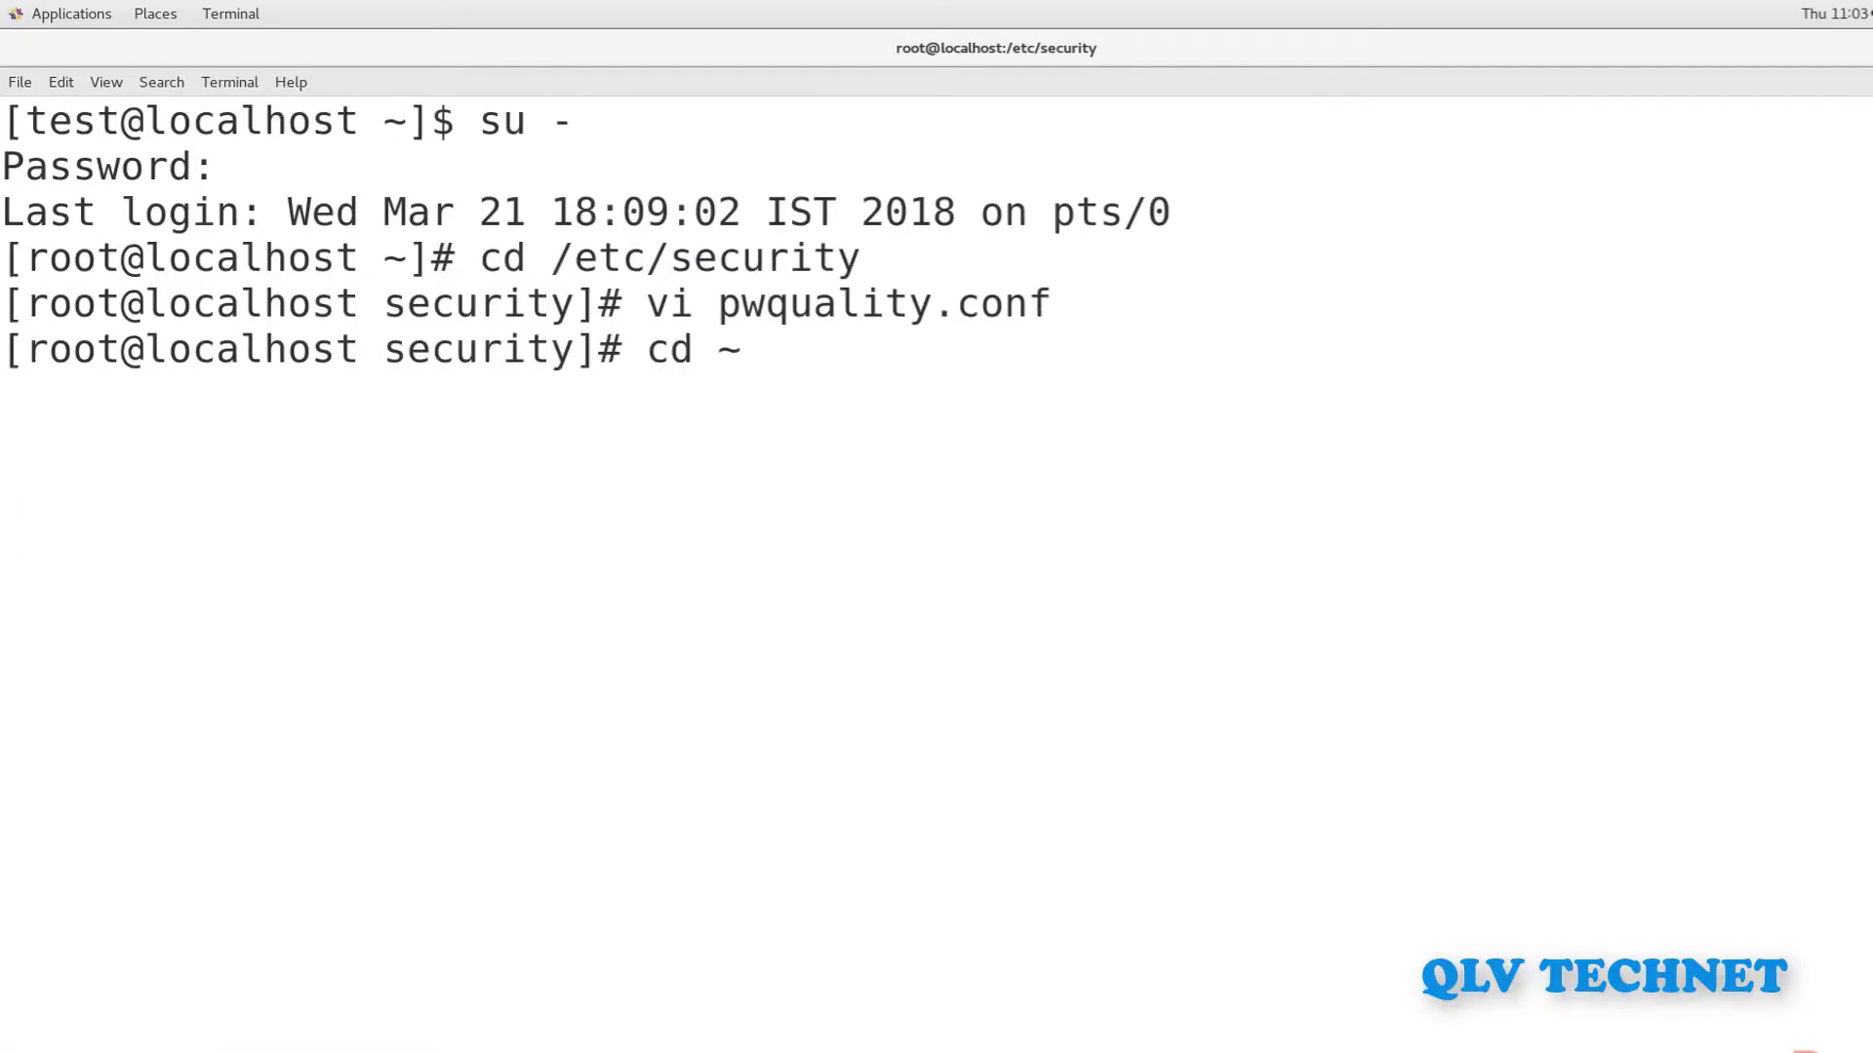
pyautogui.write('exit')
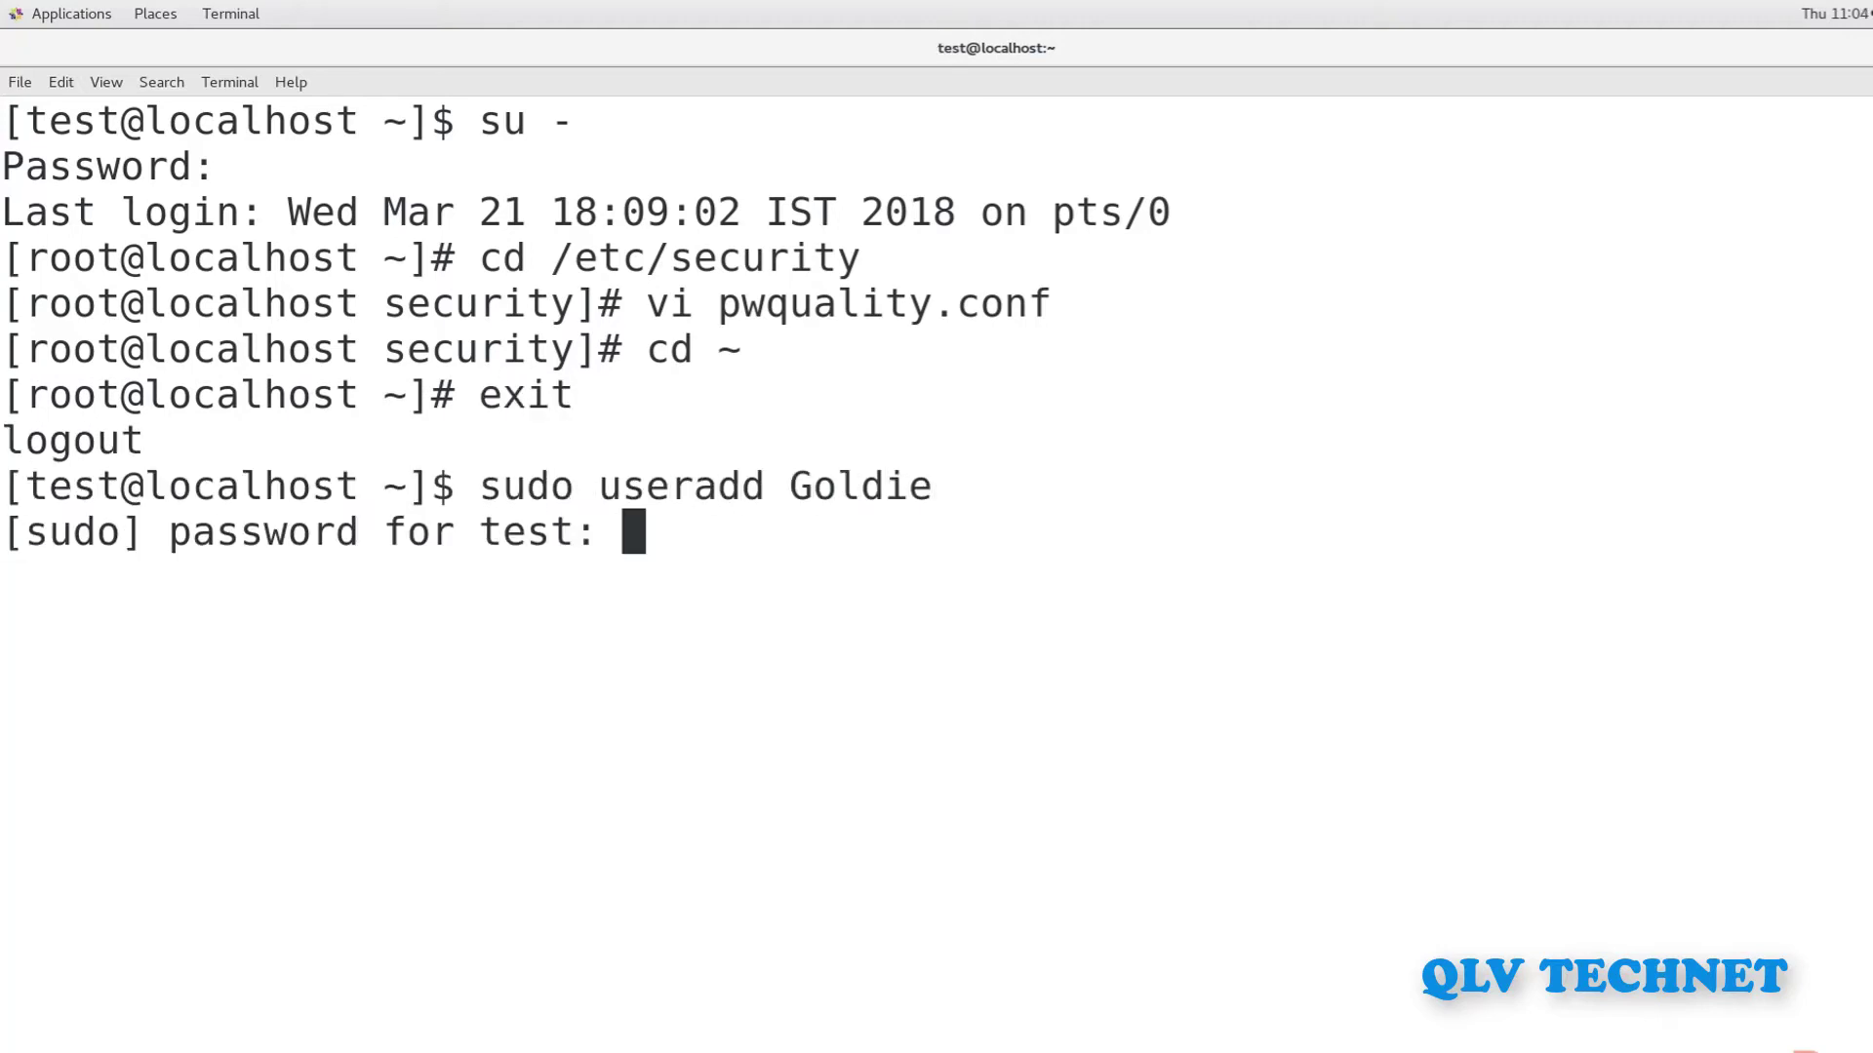
# Change Goldie's password with sudo passwd despite quality warnings, then begin su to root.
pyautogui.write('sudo passw')
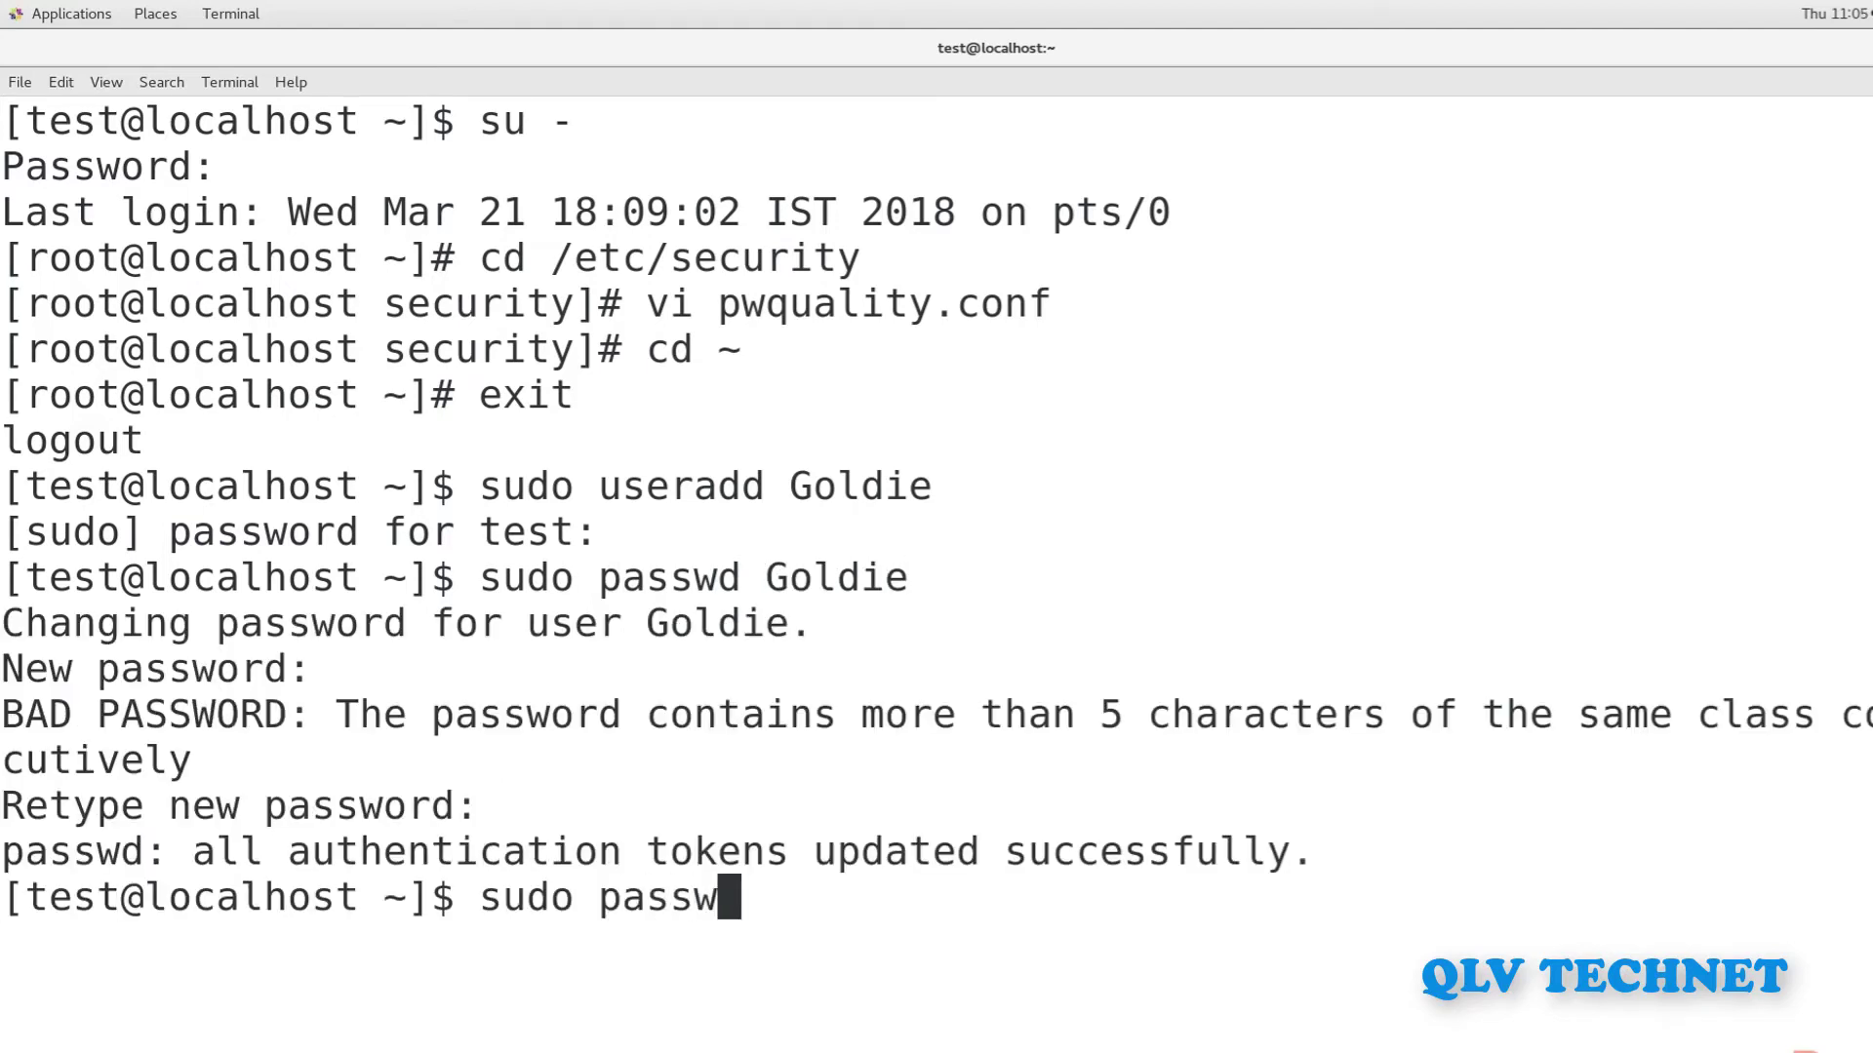
pyautogui.write('su -')
pyautogui.press('Return')
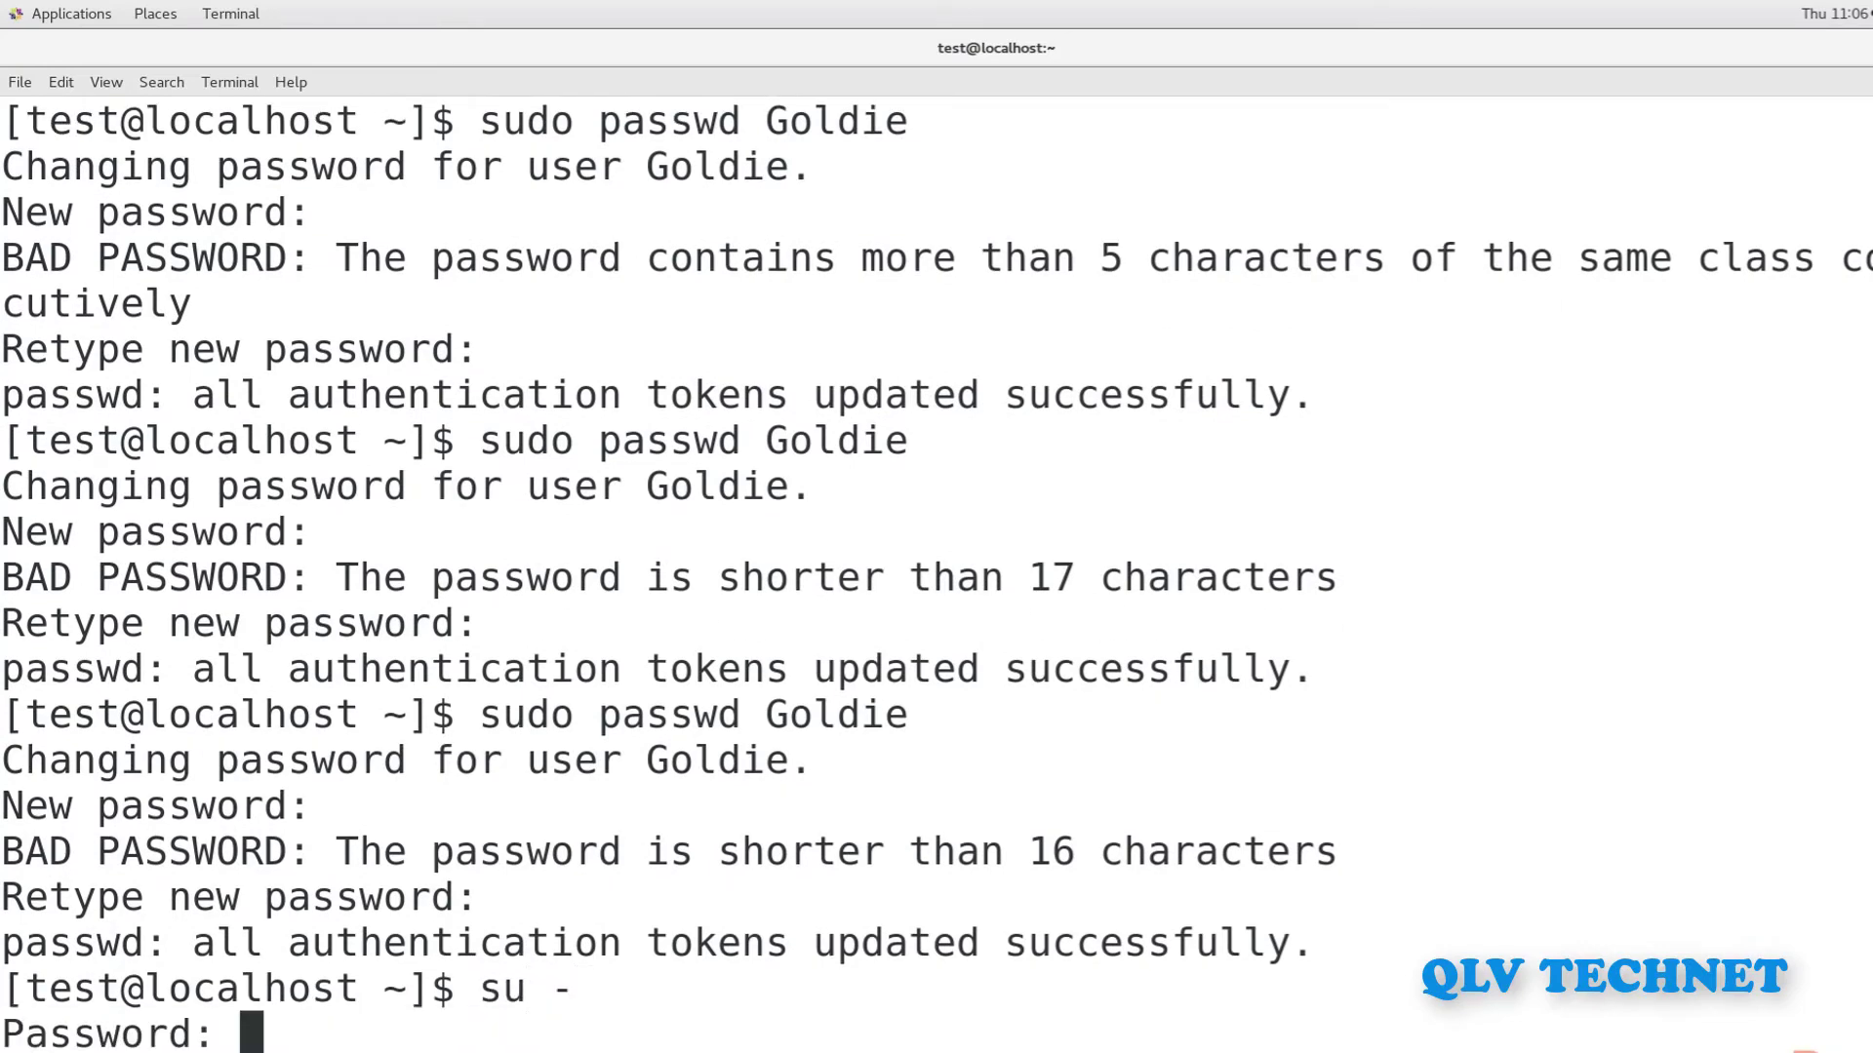
# As root, set minlen = 19 and minclass = 3 in /etc/security/pwquality.conf and save it.
pyautogui.press('Return')
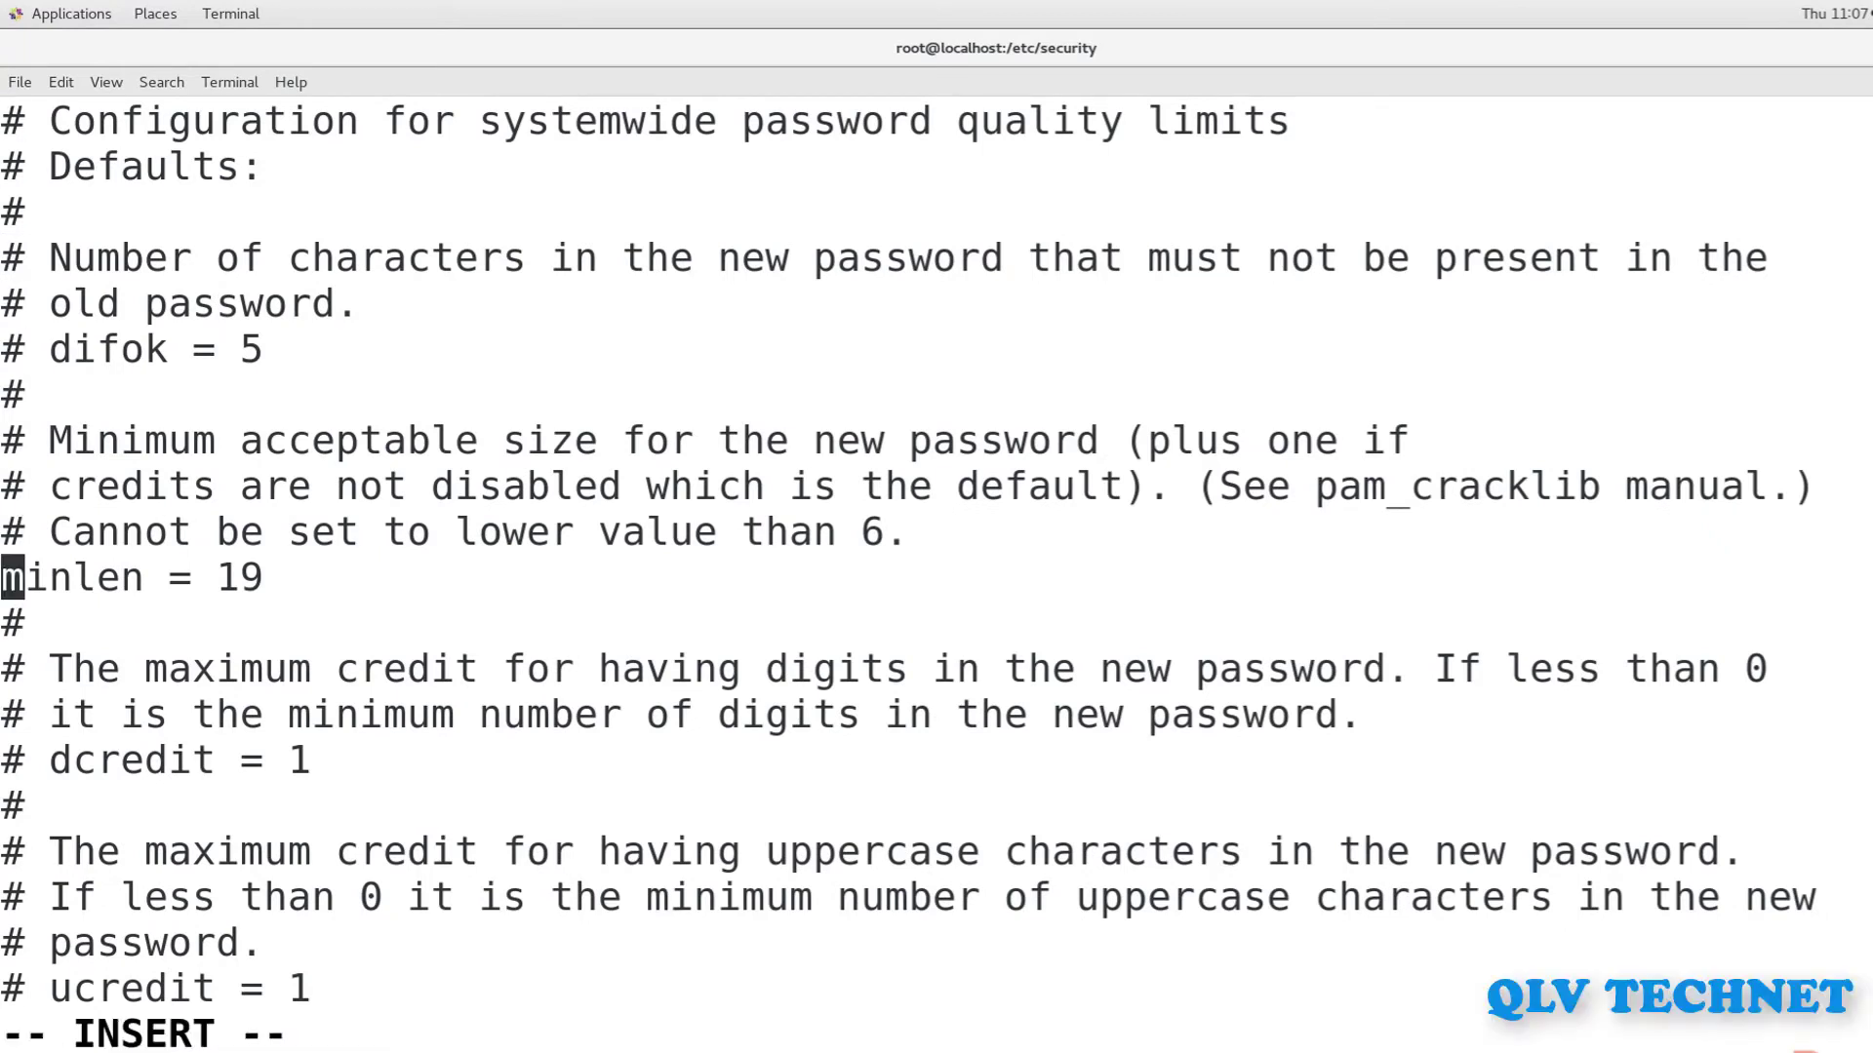
pyautogui.scroll(-3)
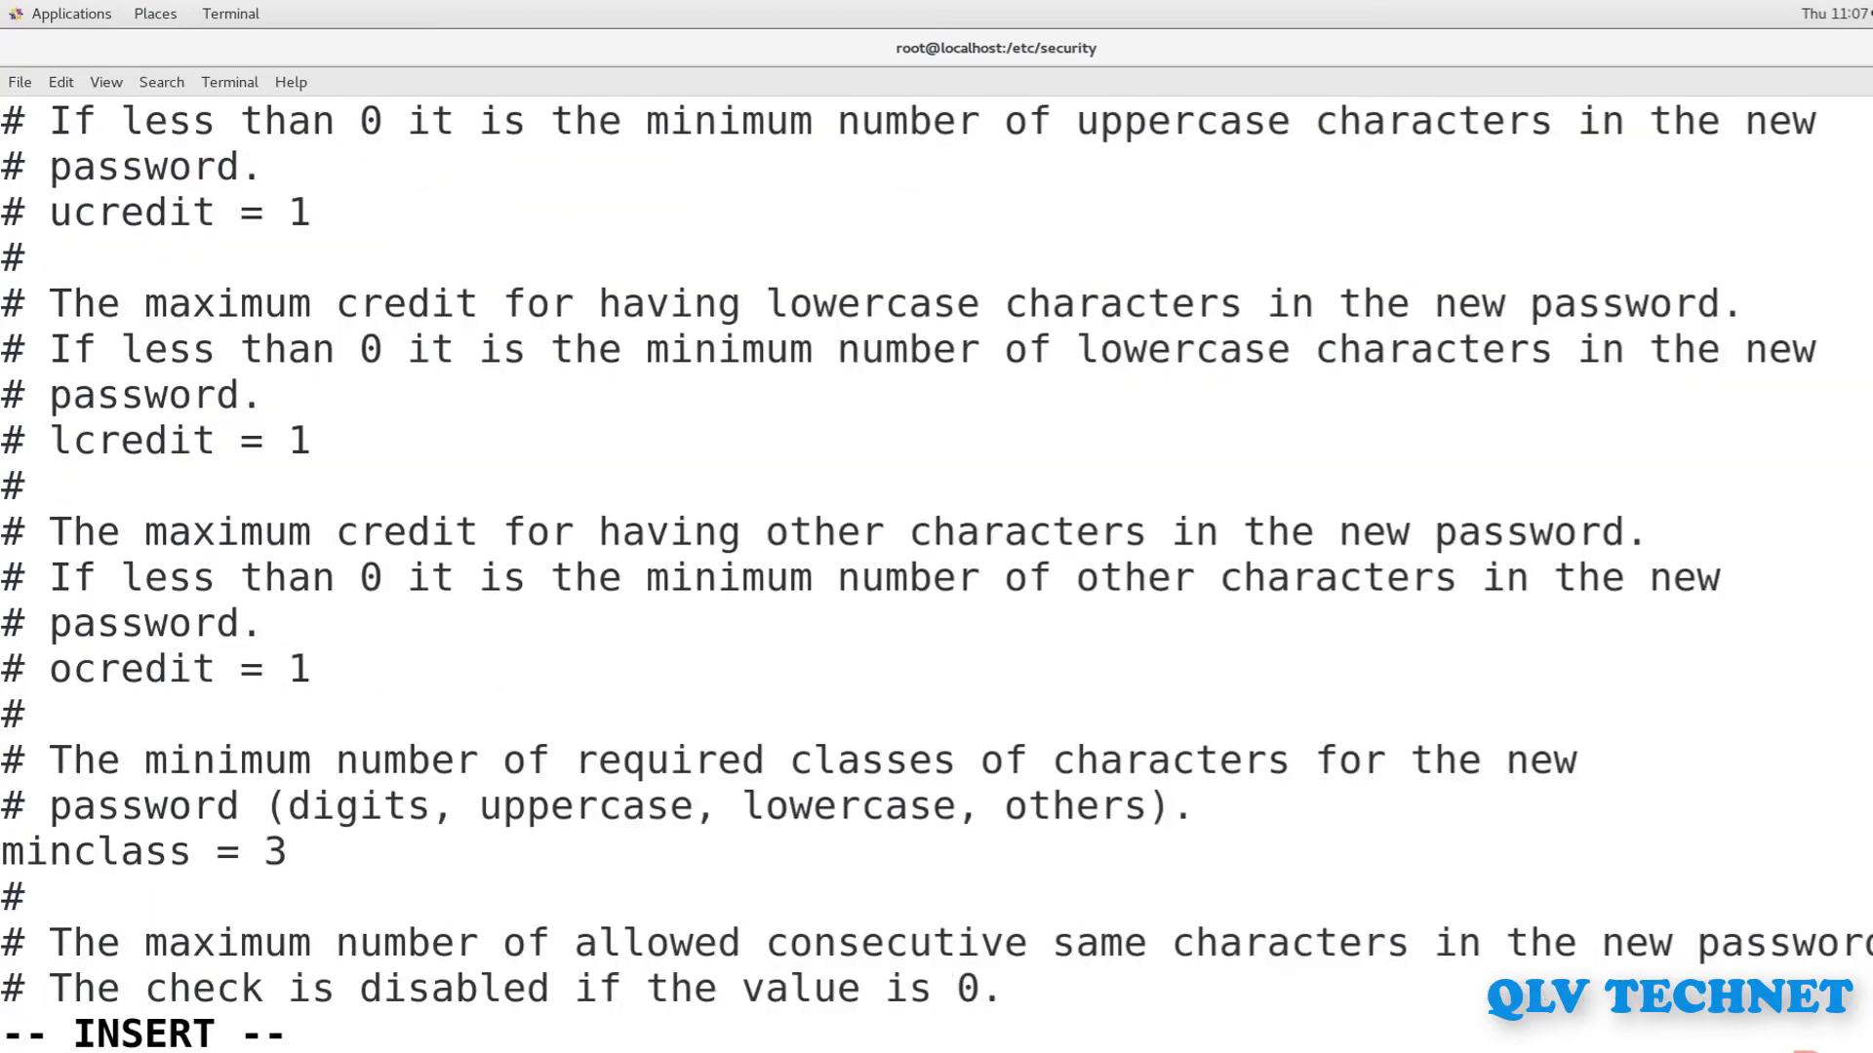
pyautogui.scroll(-3)
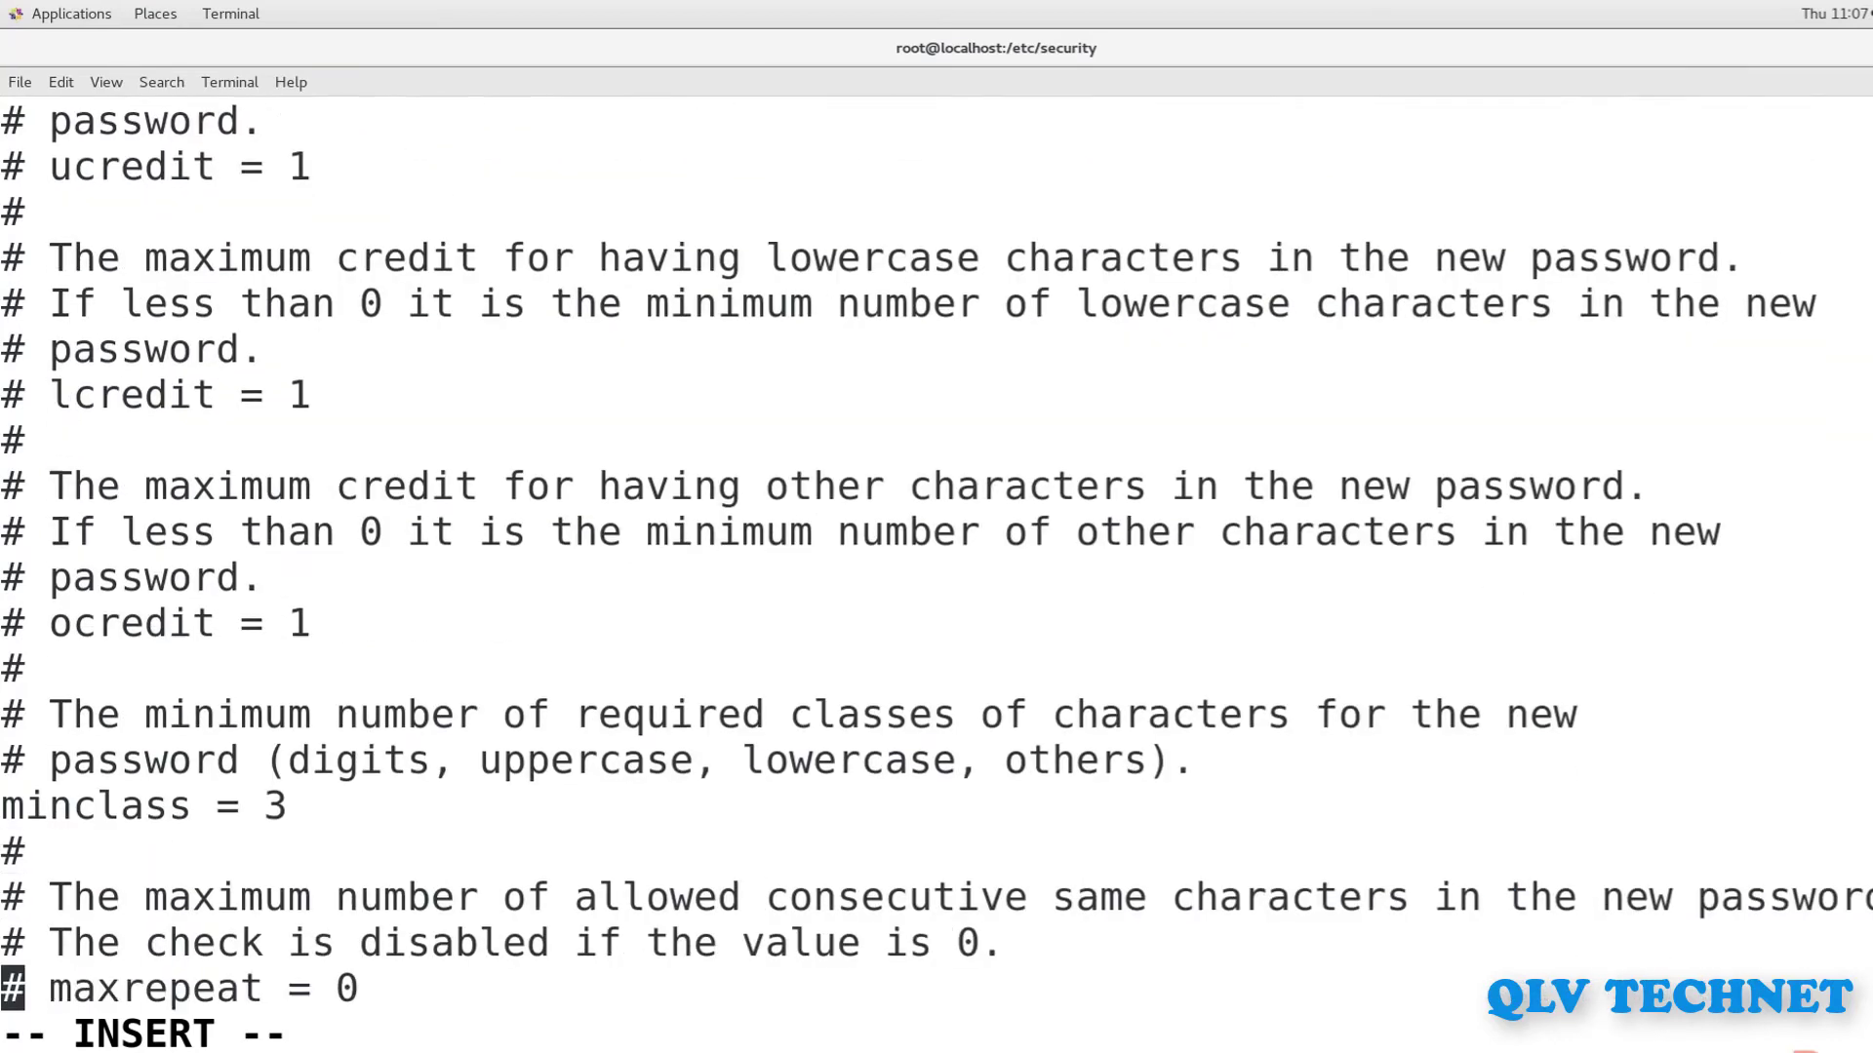
pyautogui.scroll(-3)
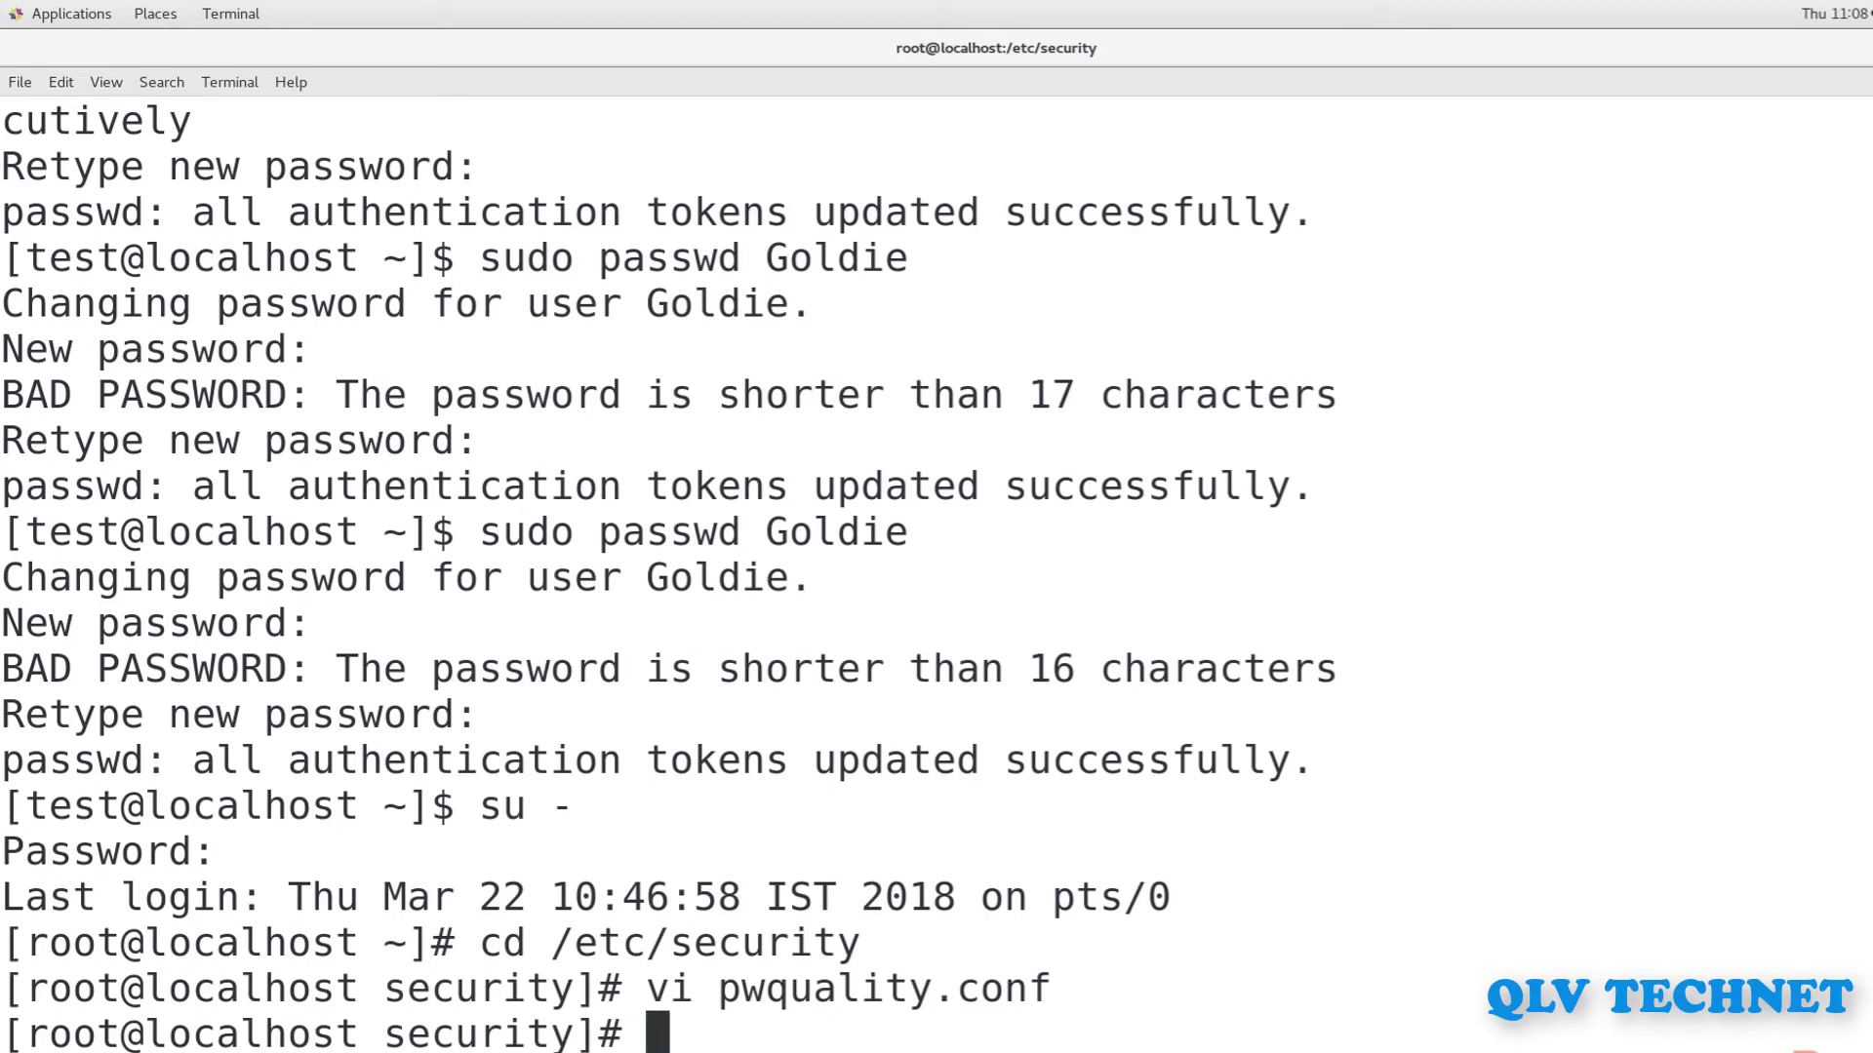
# Leave root, change Goldie's password again with sudo passwd, and start su back to root.
pyautogui.write('cd')
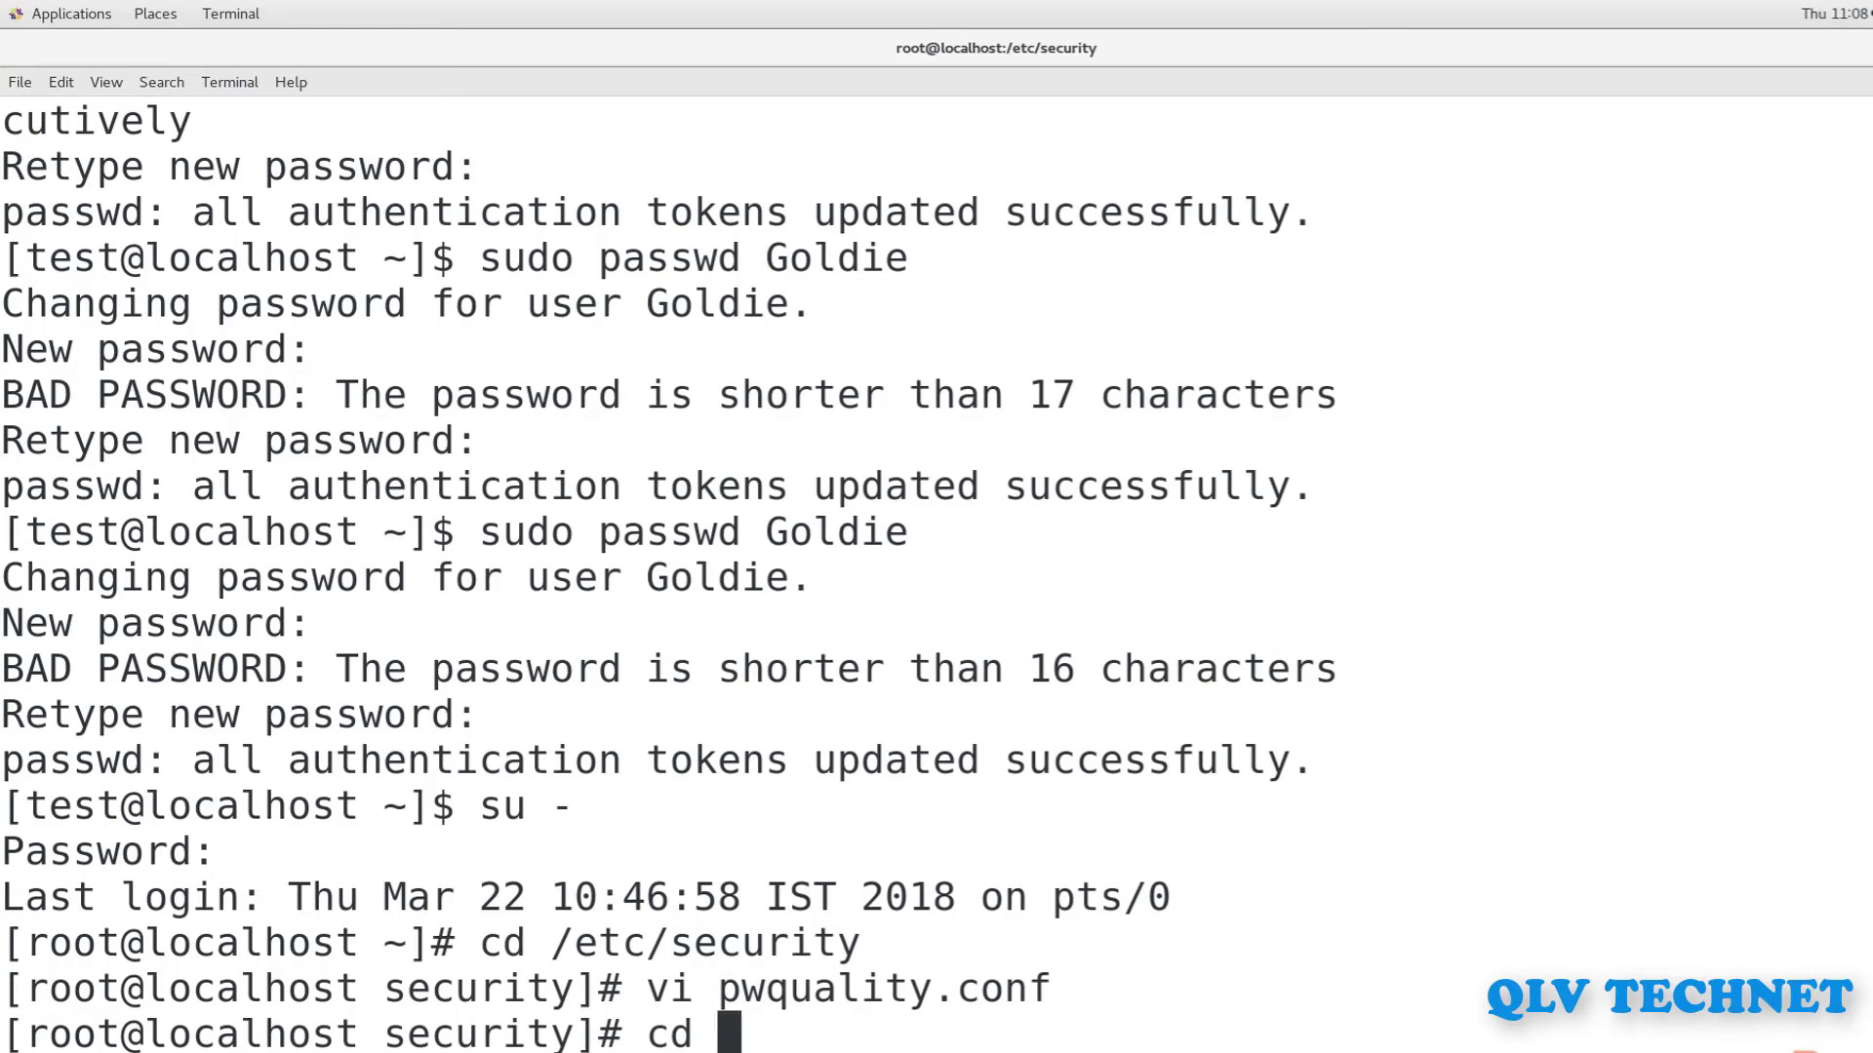
pyautogui.write('~')
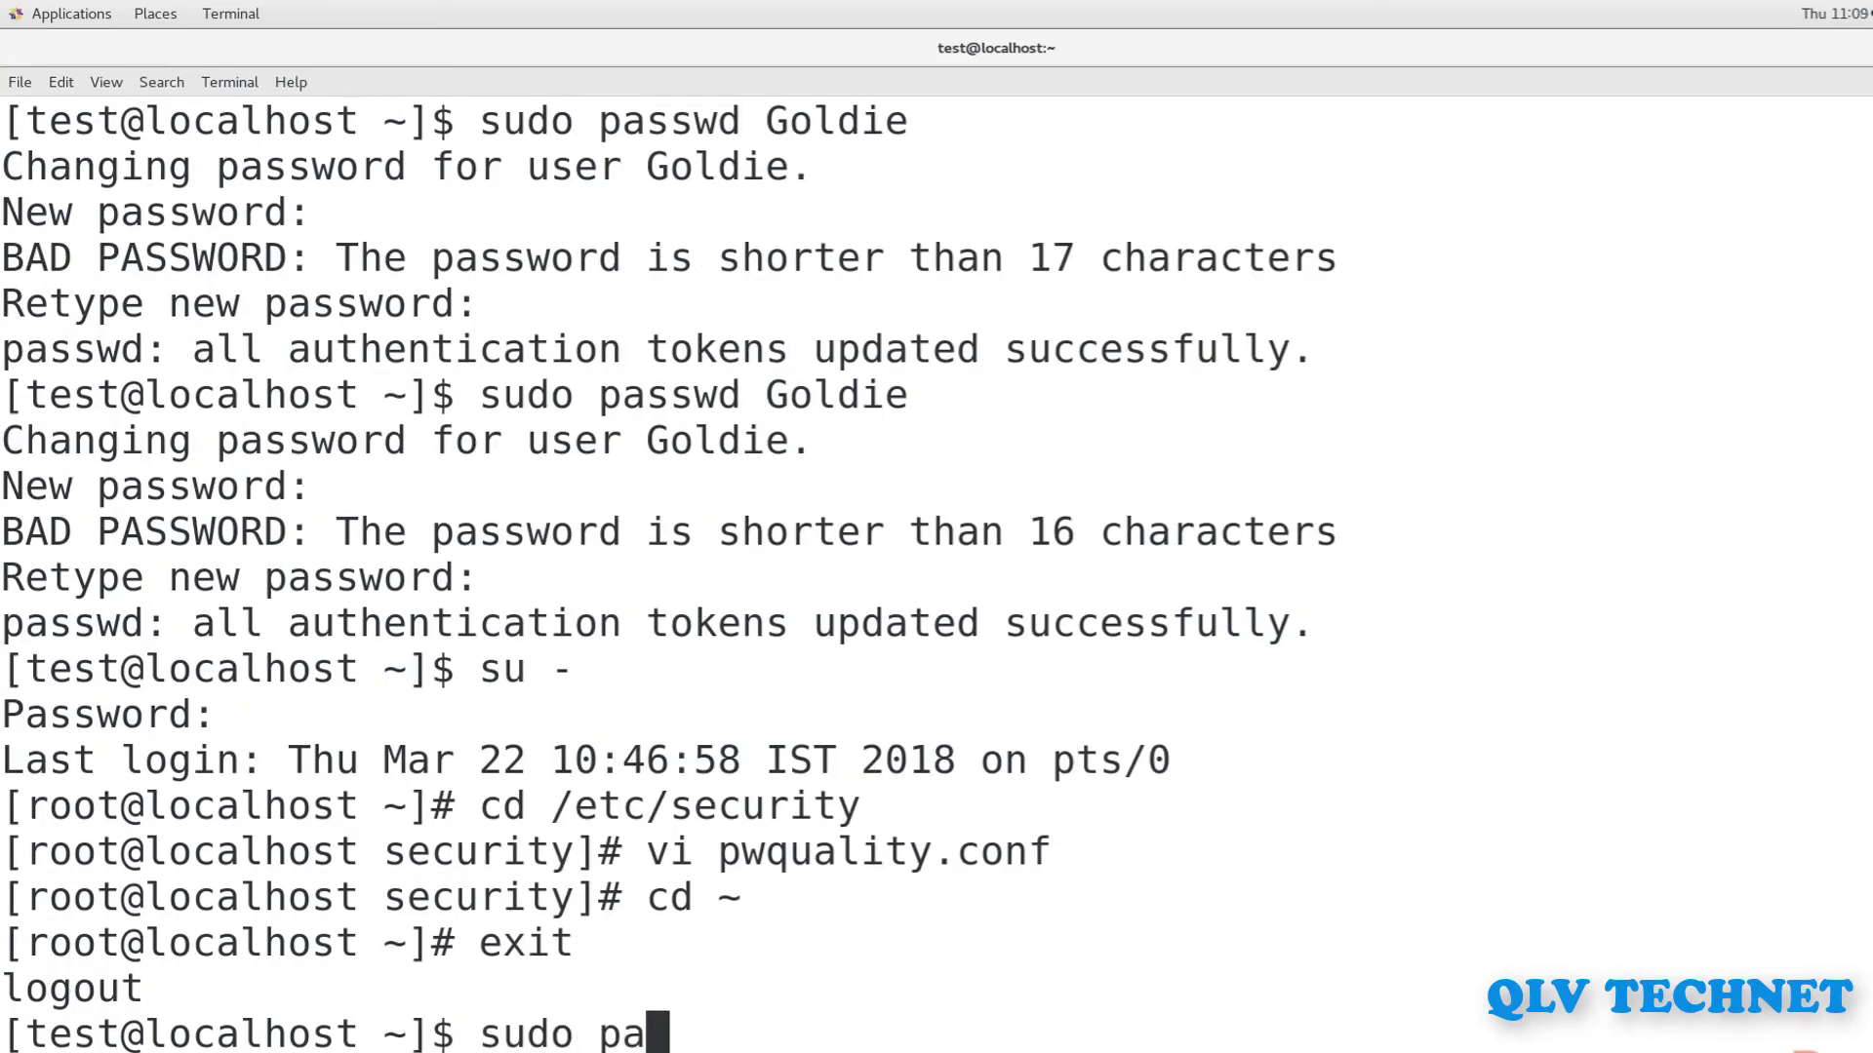
pyautogui.press('Return')
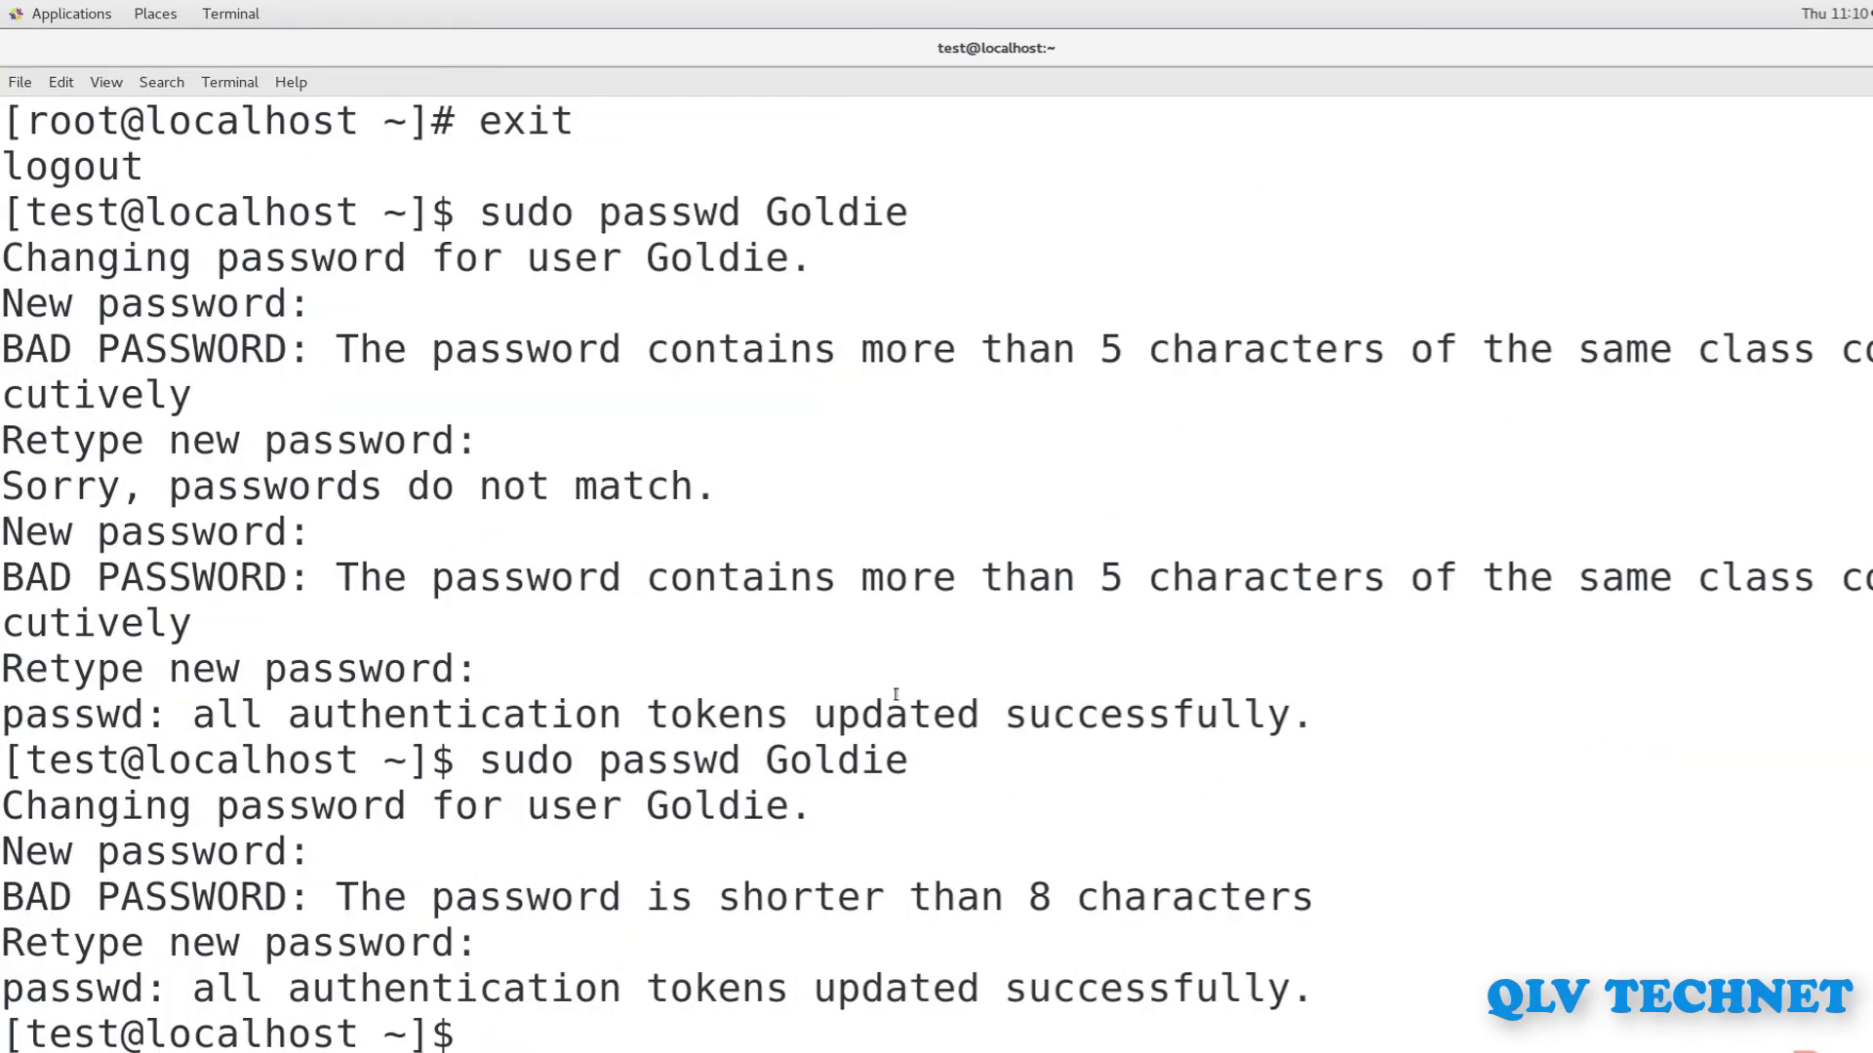
pyautogui.write('su -')
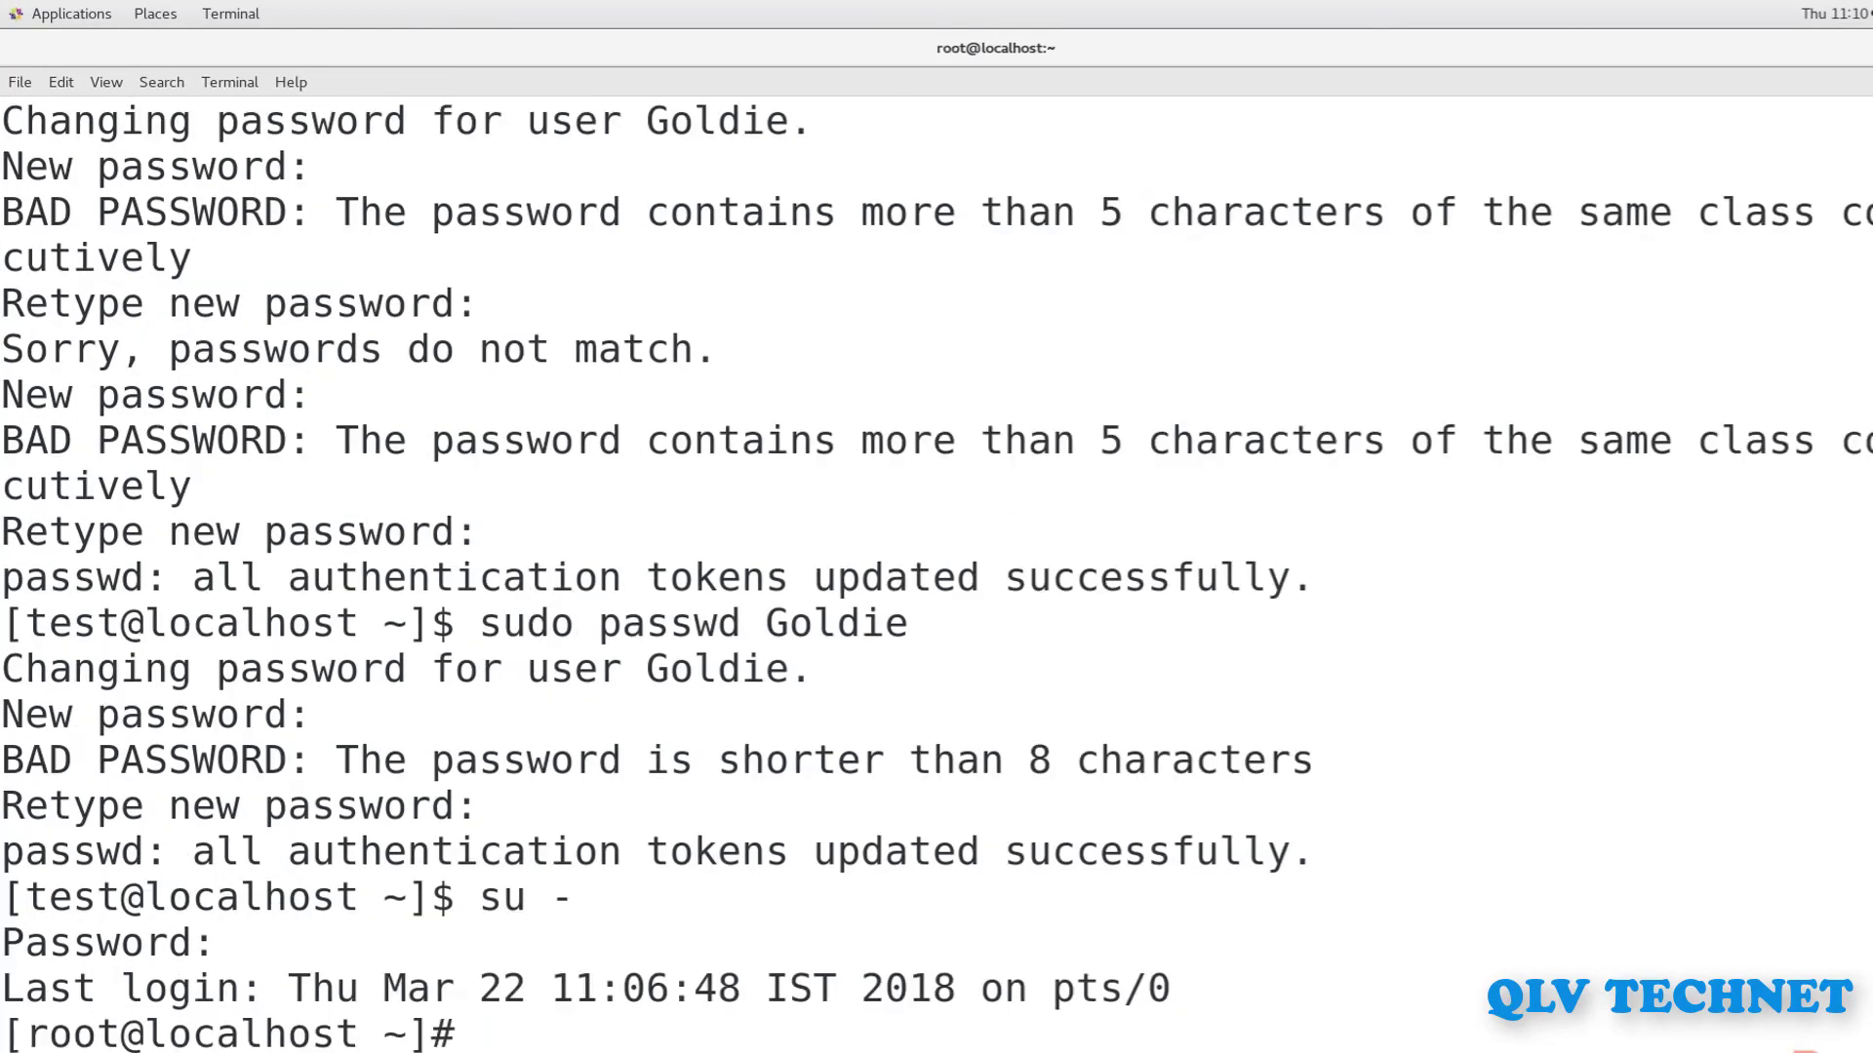
# As root, view /etc/login.defs in vi down to the PASS_ aging settings with PASS_MIN_LEN 5.
pyautogui.write('cd /etc')
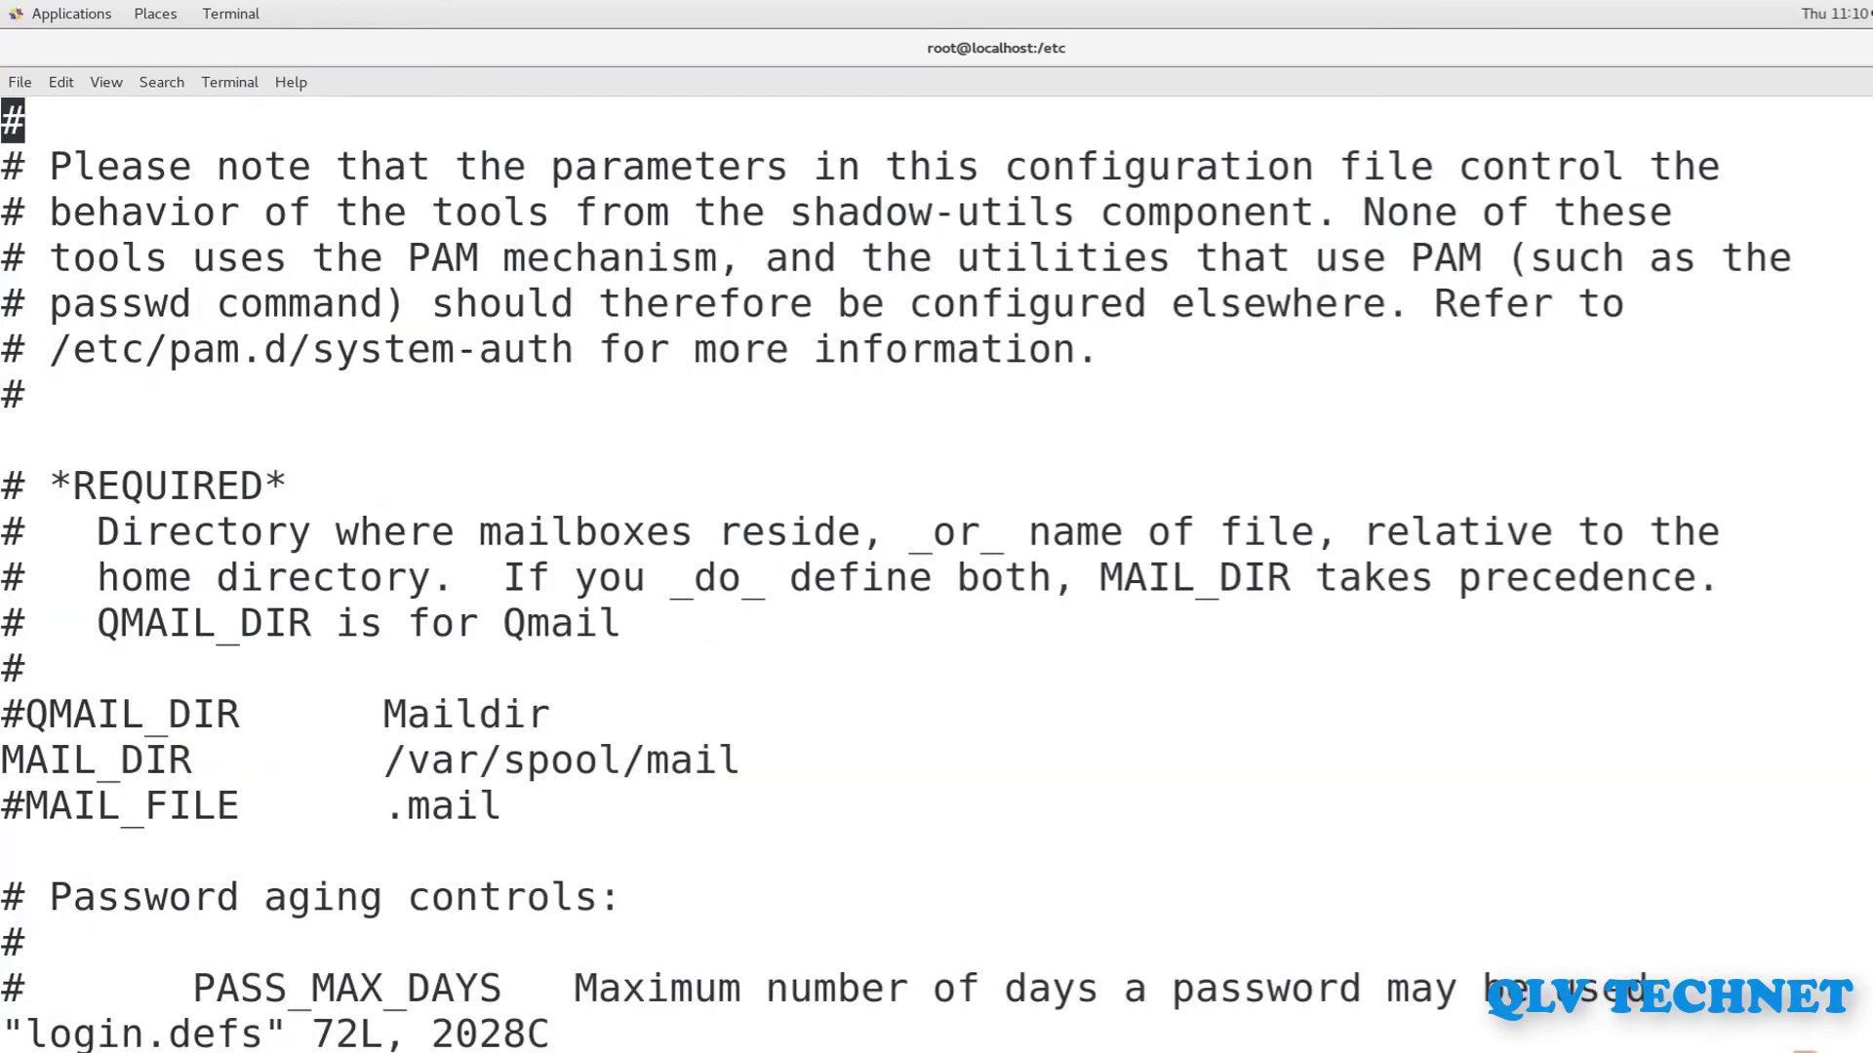
pyautogui.scroll(-3)
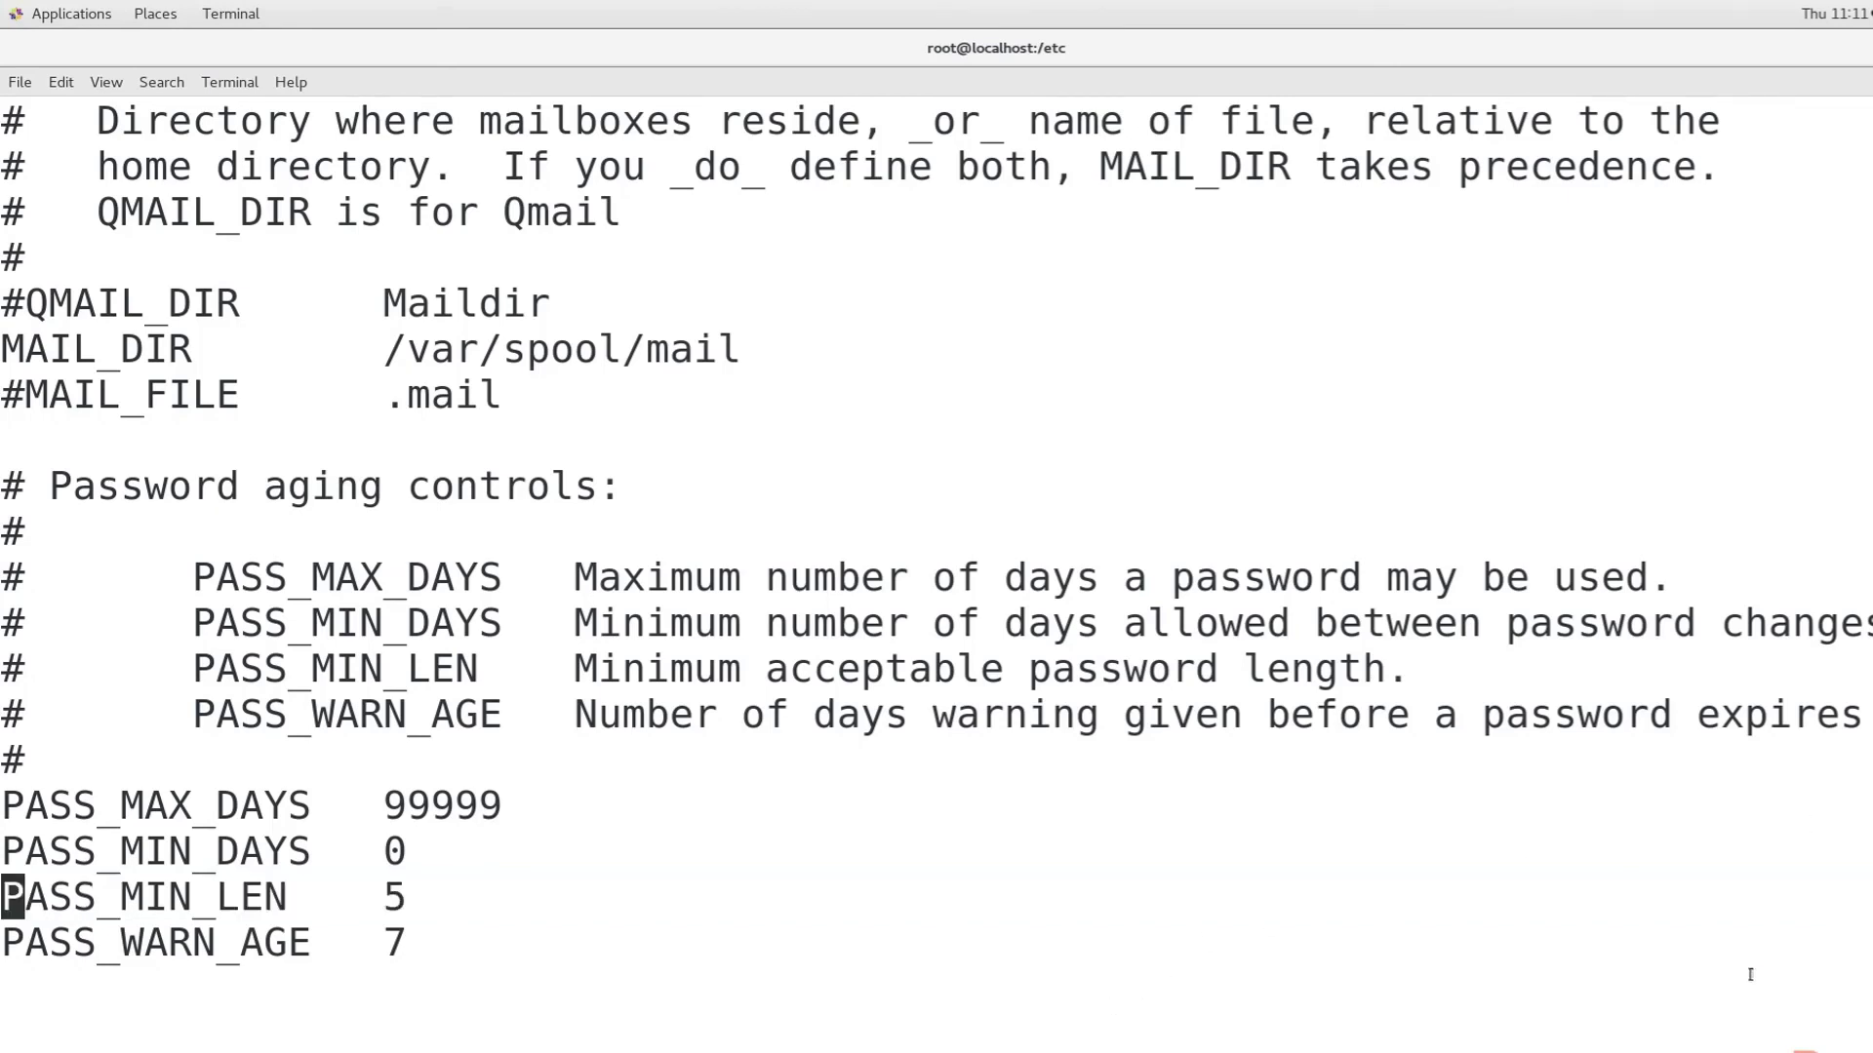
pyautogui.moveTo(1715, 1006)
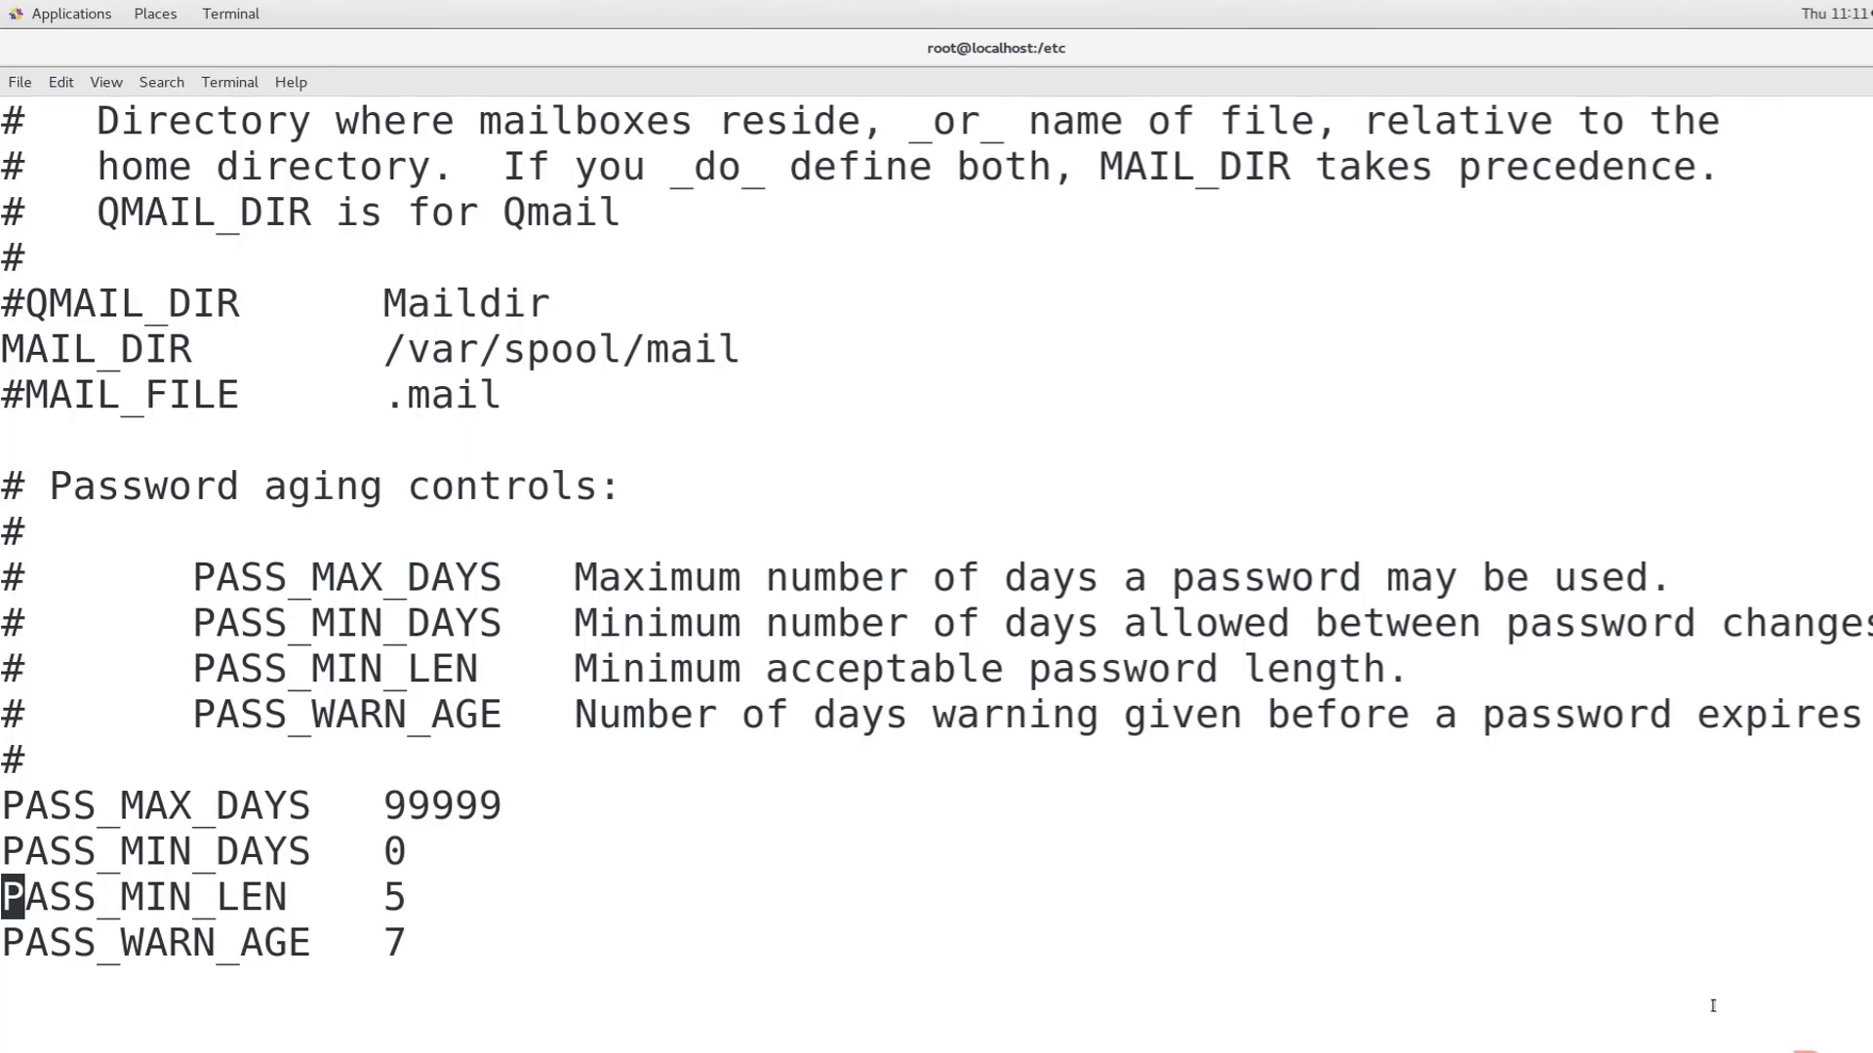